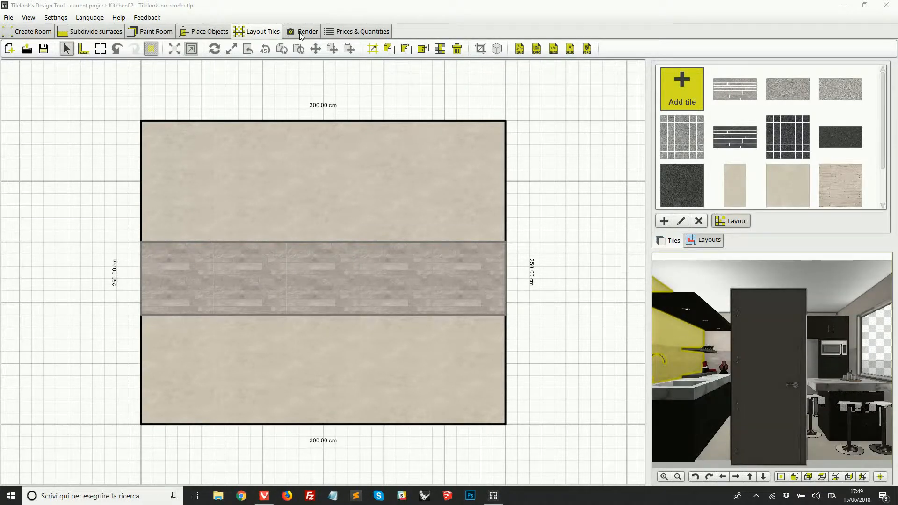
Step: Show the kitchen project in the render workspace with Camera 6 listed
left_click(308, 32)
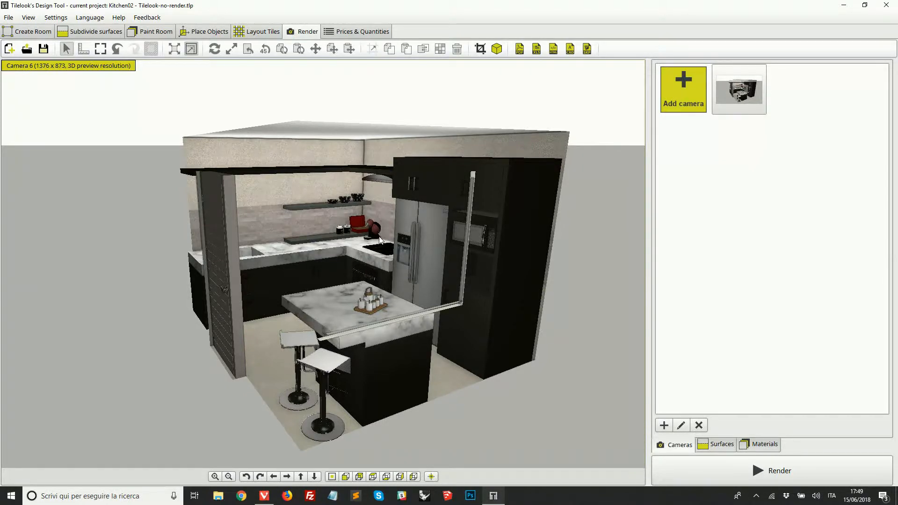
mouse_move(315, 321)
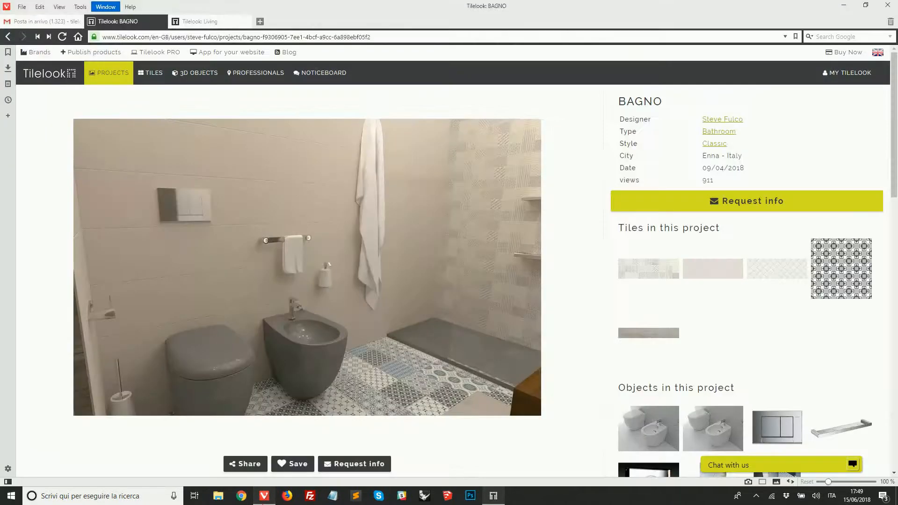
Step: Browse another bathroom render, then switch to the Living project page
left_click(580, 267)
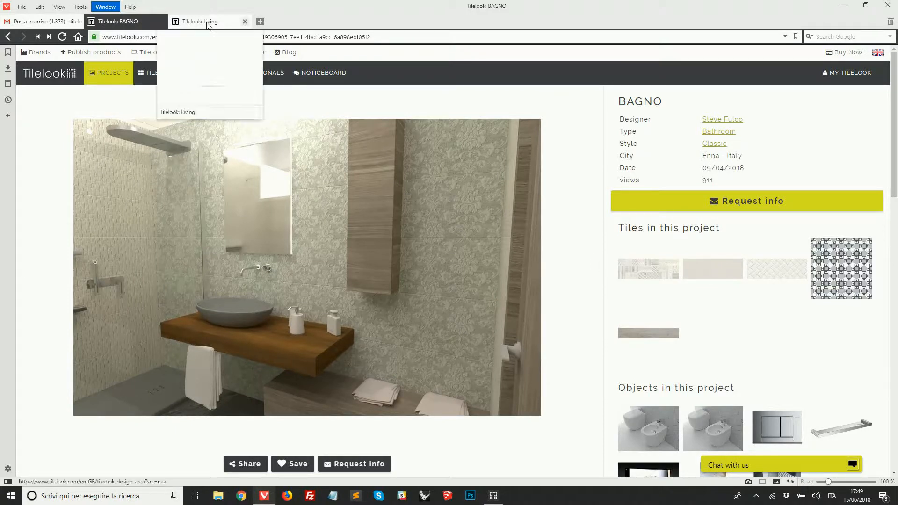
left_click(209, 22)
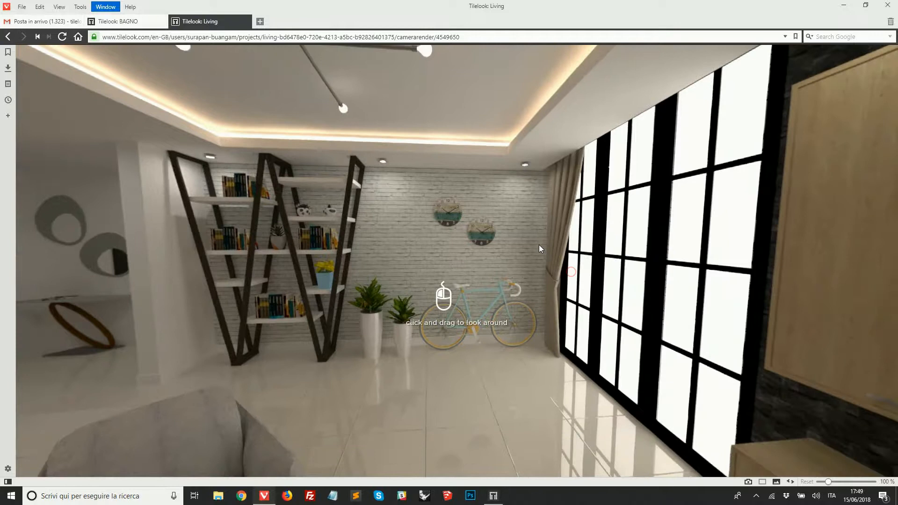
Step: Look around the living room panorama toward the TV wall and dining area
left_click_drag(538, 249, 384, 209)
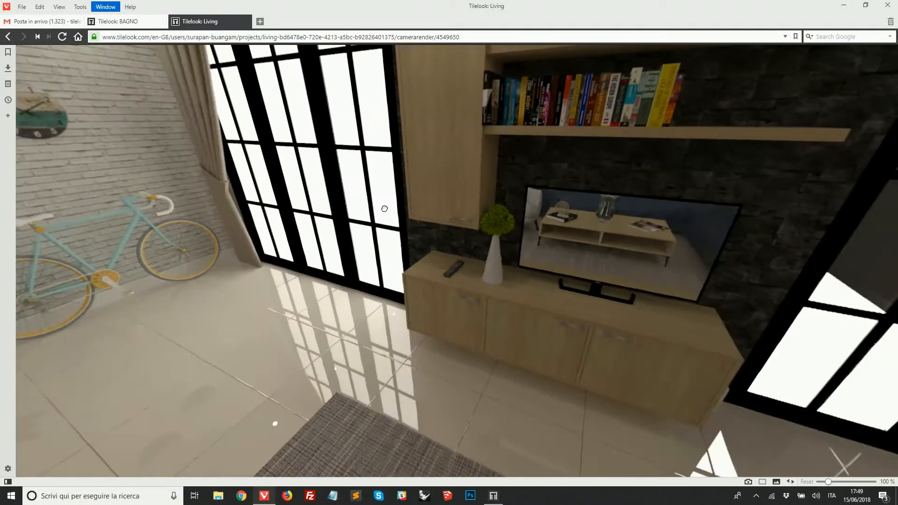
left_click_drag(384, 209, 648, 292)
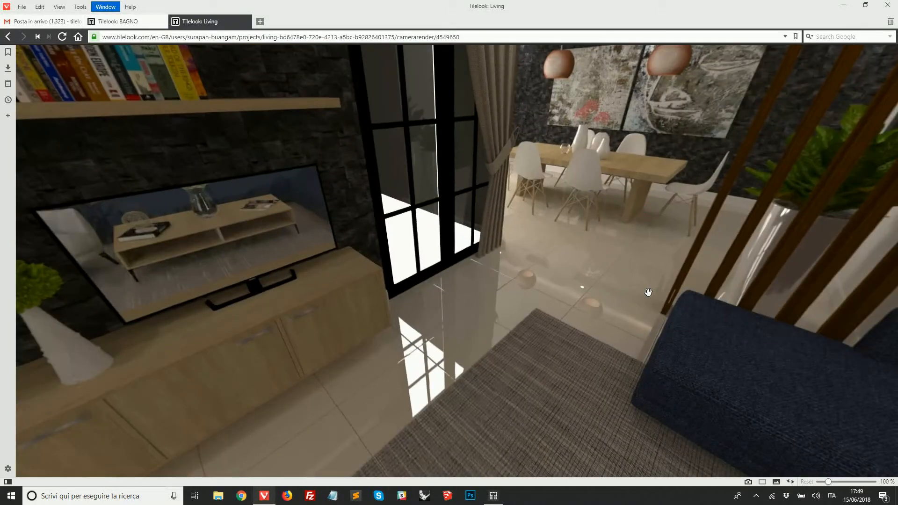
left_click_drag(648, 292, 505, 269)
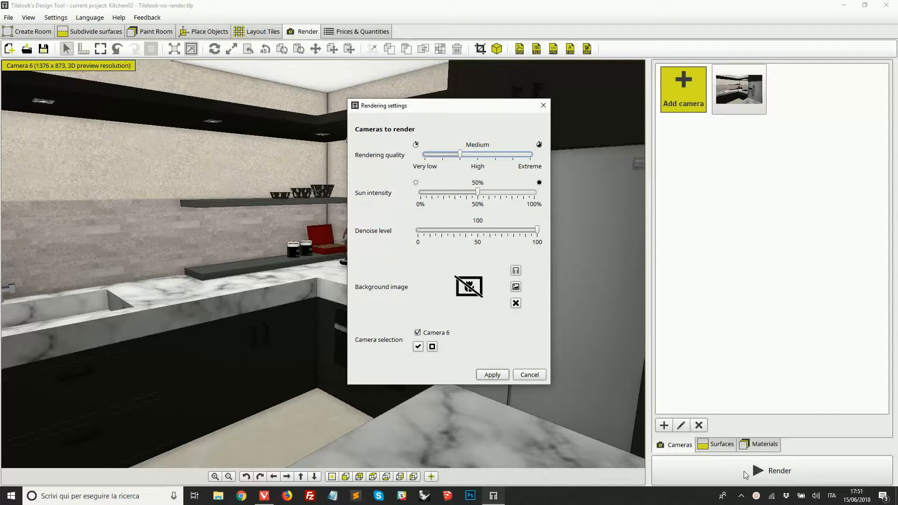
mouse_move(603, 302)
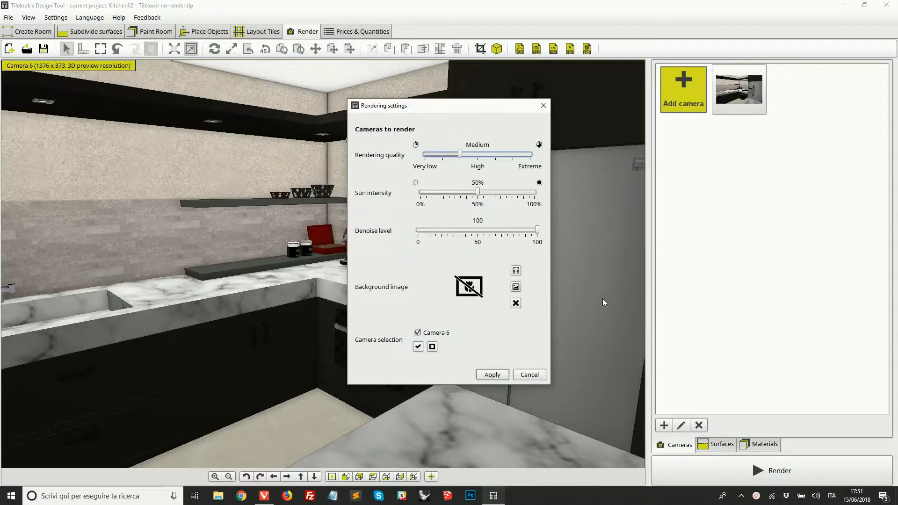
mouse_move(487, 227)
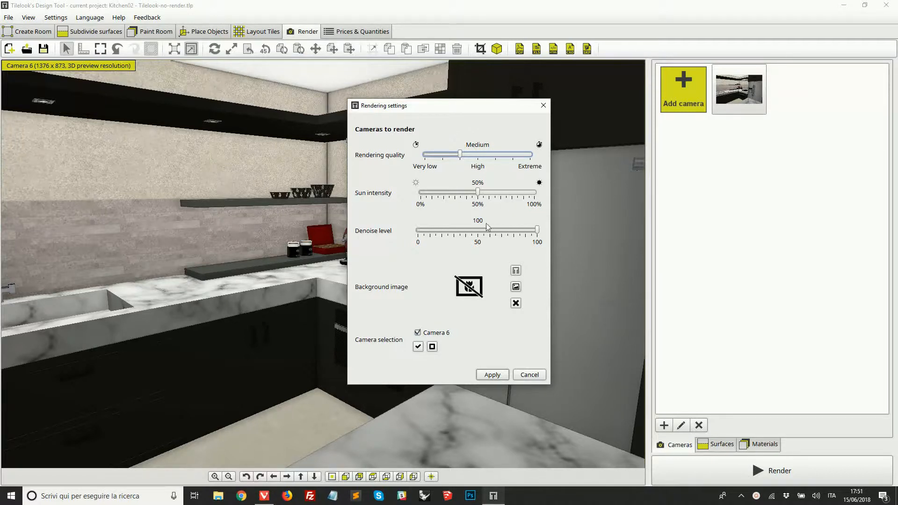
mouse_move(369, 202)
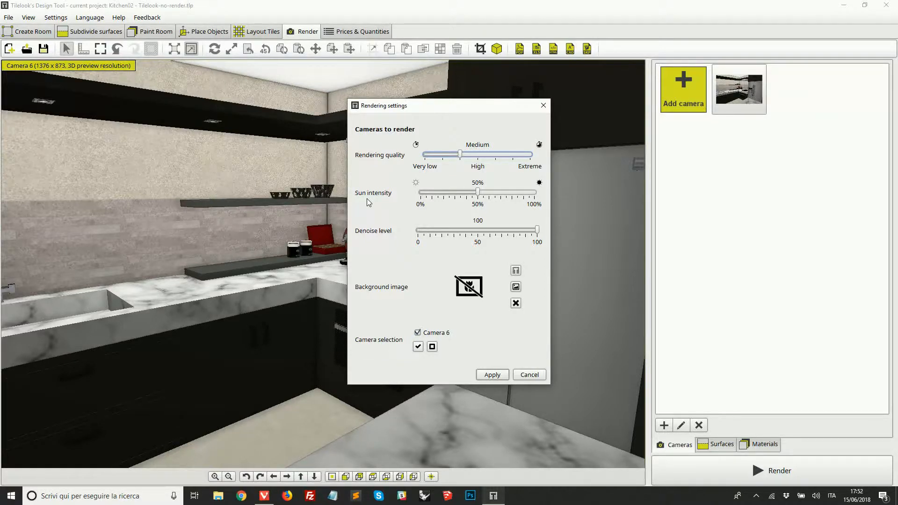
Step: Test sun intensity at 41% and 34%, restore 50%, and start rendering Camera 6
left_click_drag(478, 193, 468, 192)
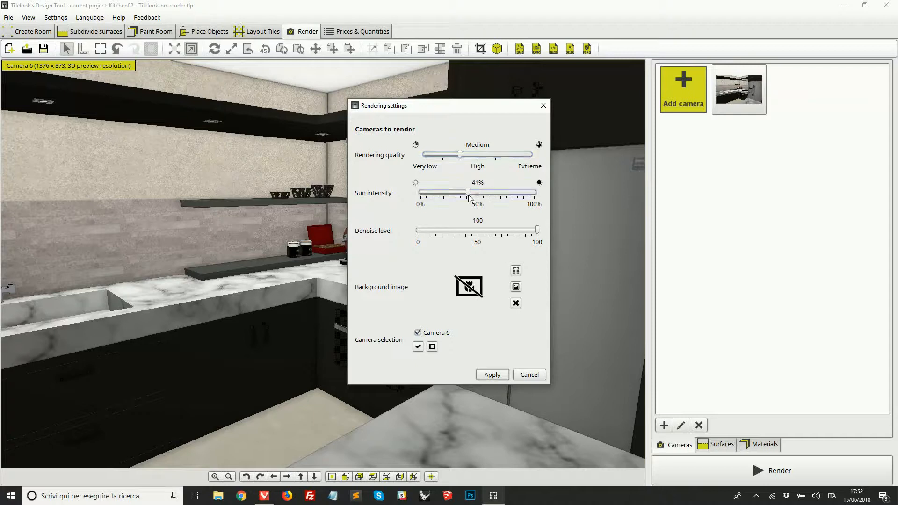
left_click_drag(469, 192, 456, 192)
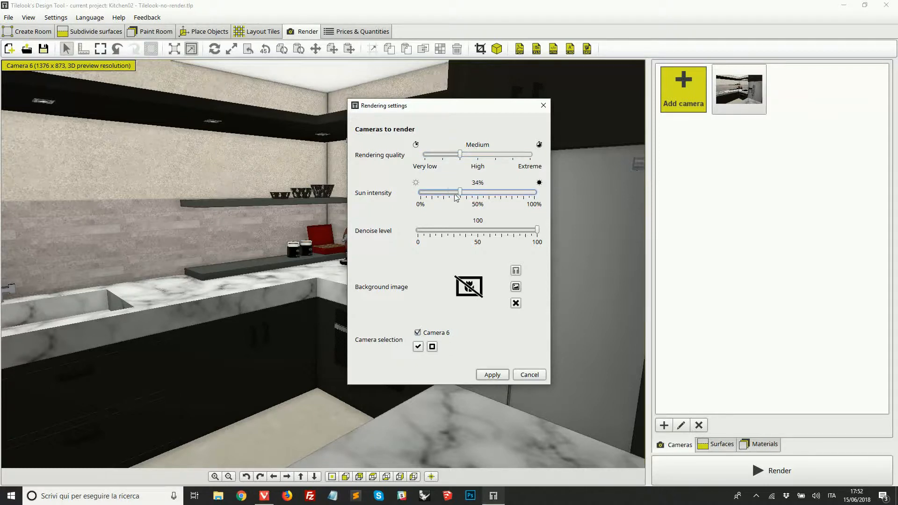
left_click_drag(460, 191, 477, 192)
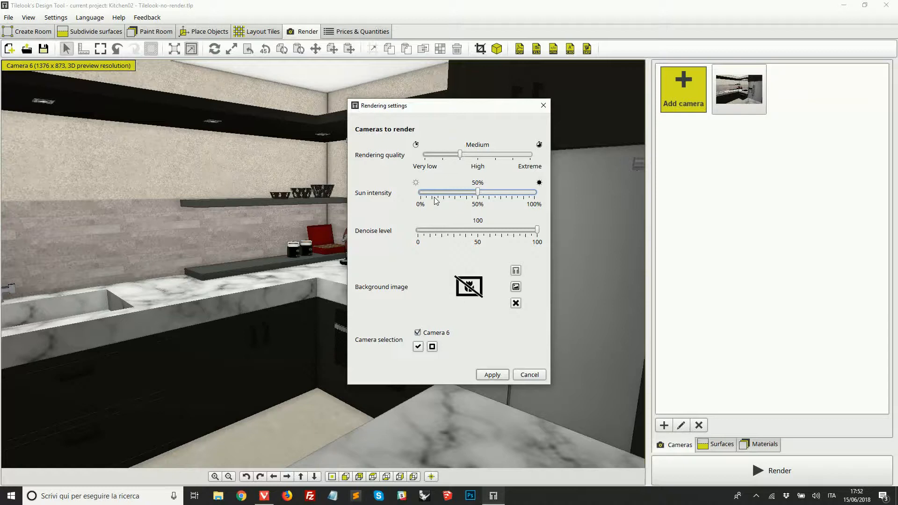
mouse_move(399, 162)
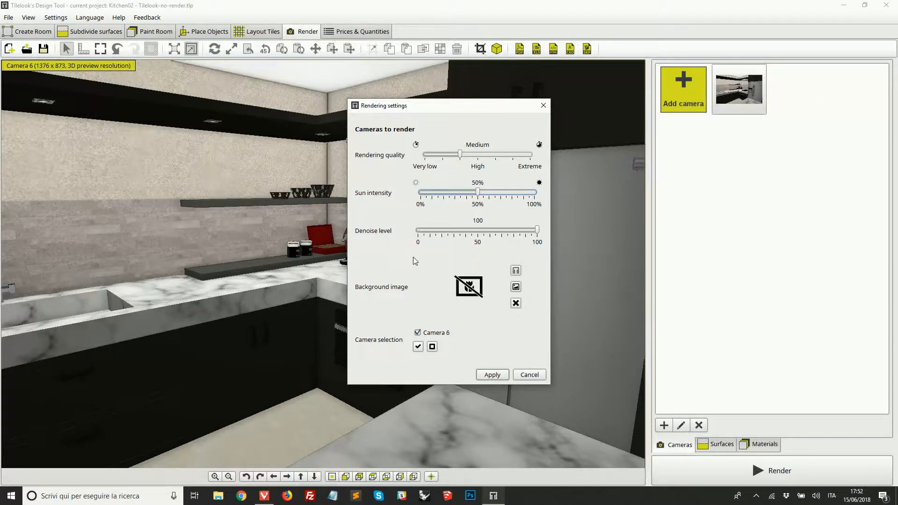
mouse_move(395, 275)
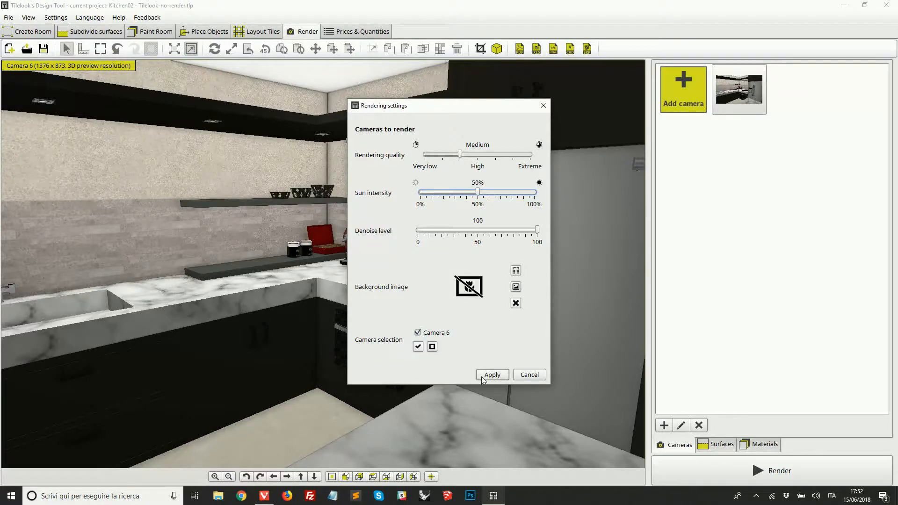
left_click(491, 374)
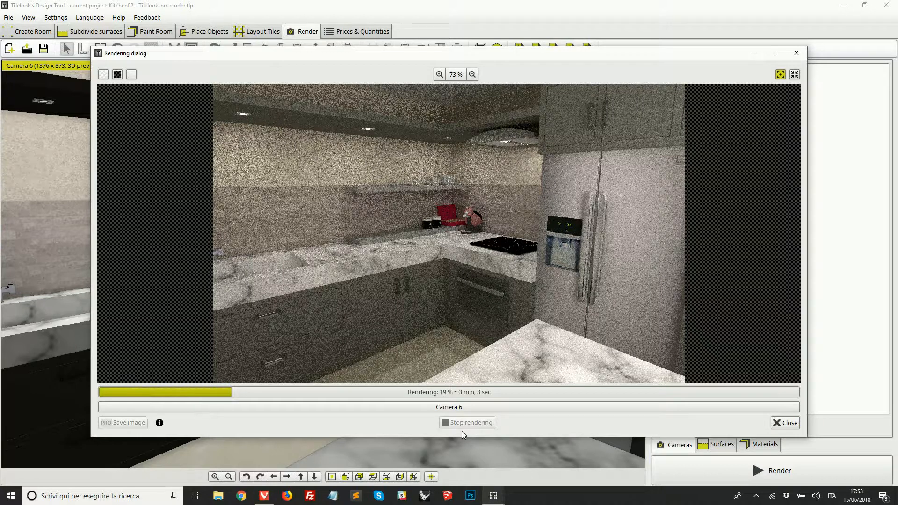
mouse_move(462, 426)
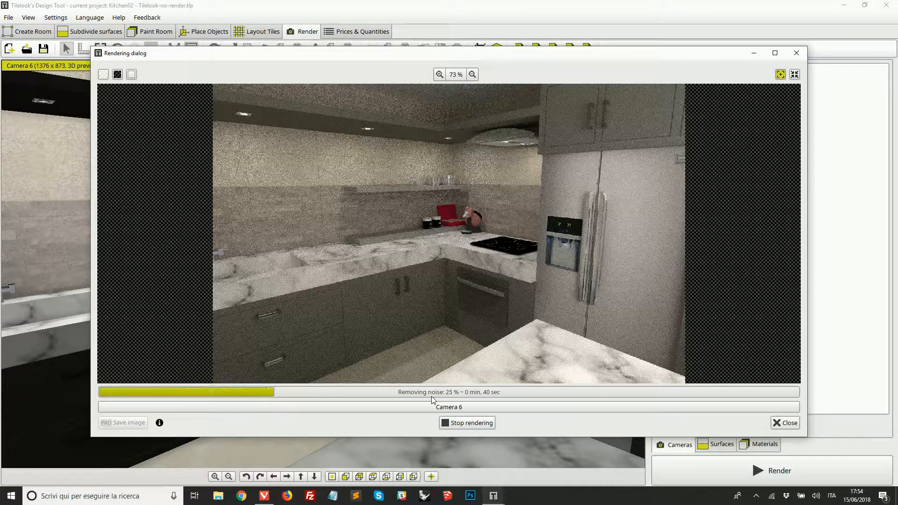
mouse_move(384, 338)
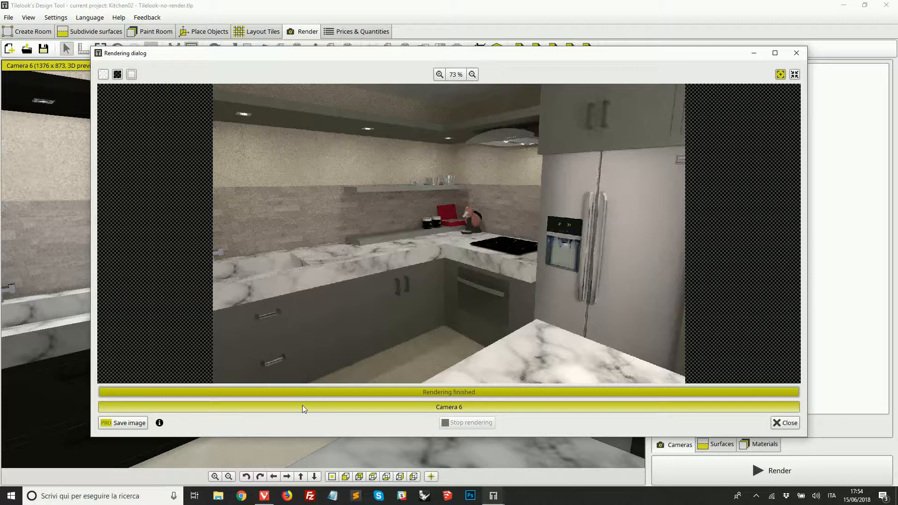
mouse_move(125, 427)
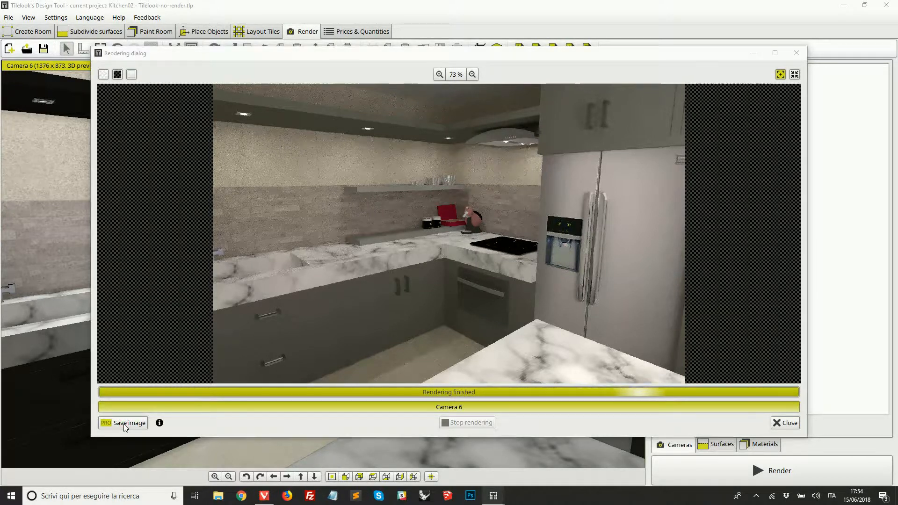
Step: Save the finished Camera 6 render as a JPEG image to the desktop
left_click(127, 423)
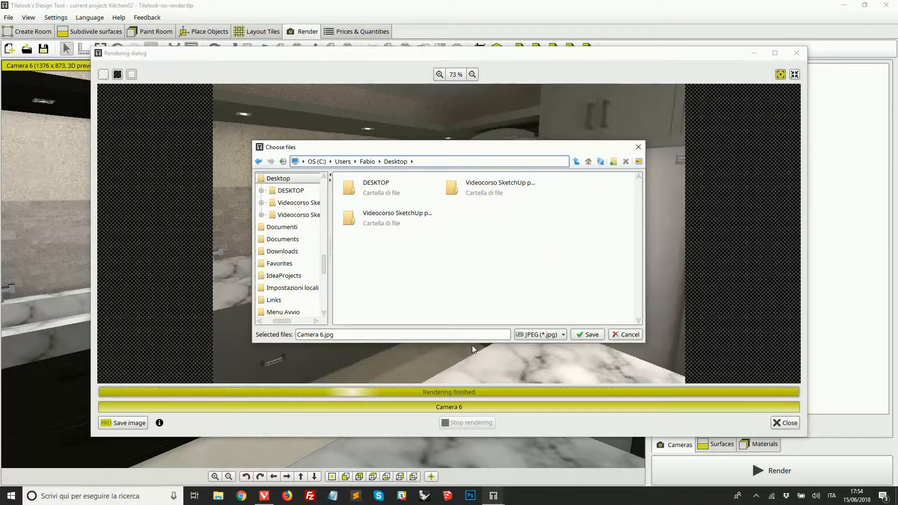
left_click(563, 335)
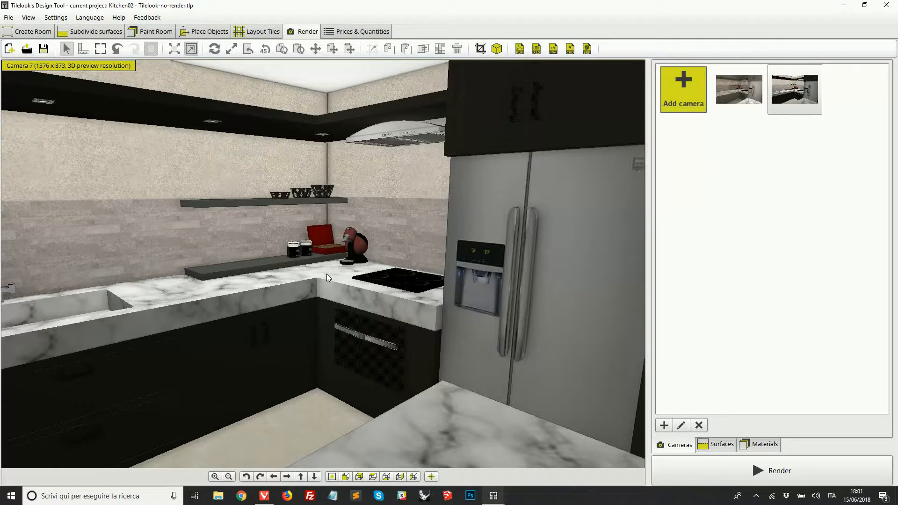
Step: Review the tile layout and price table, then stop the Camera 7 render in progress
left_click(261, 32)
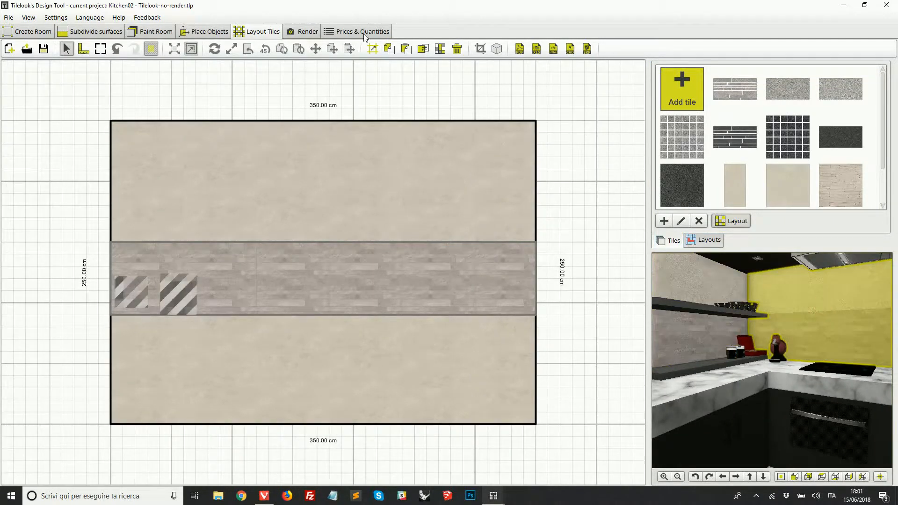
left_click(356, 32)
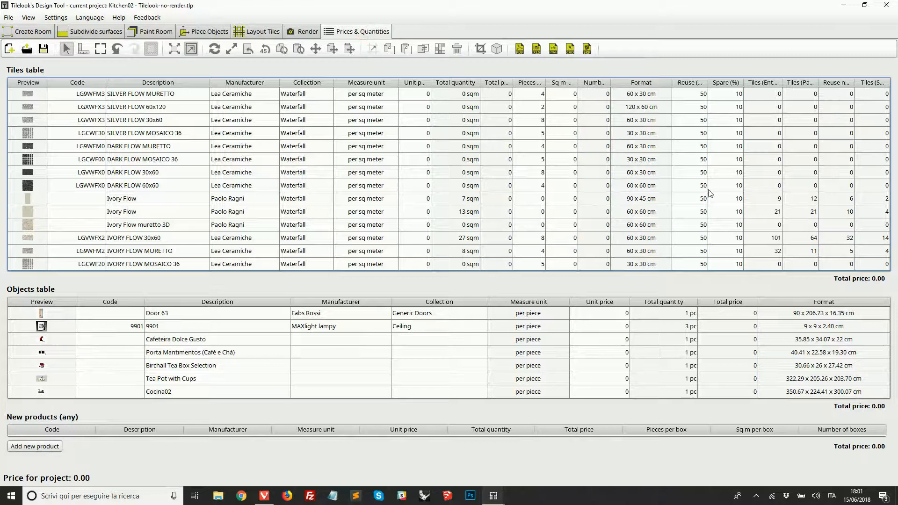
left_click(204, 32)
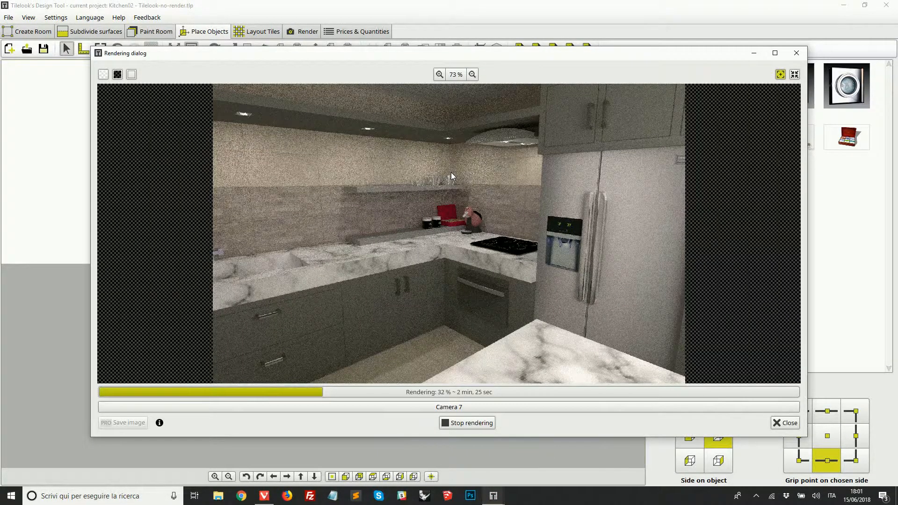
left_click(784, 423)
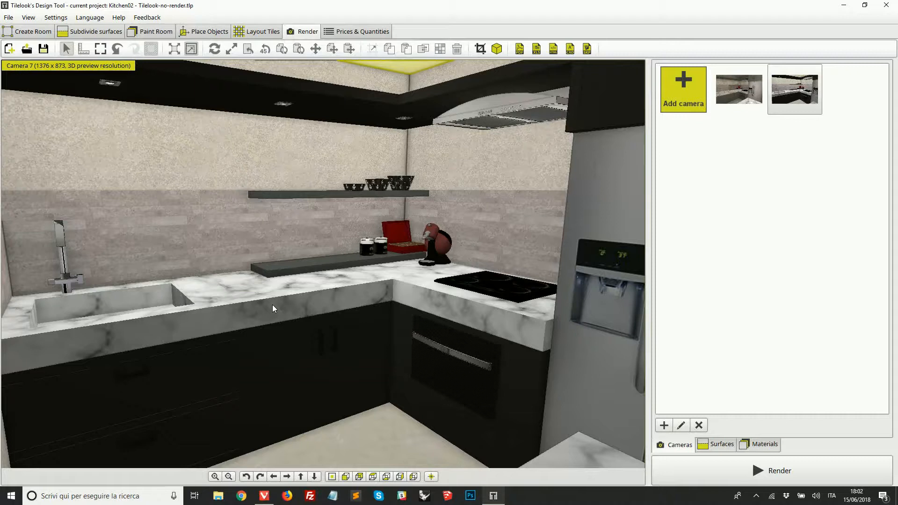
Step: Select the marble countertop to inspect its material settings
left_click(764, 443)
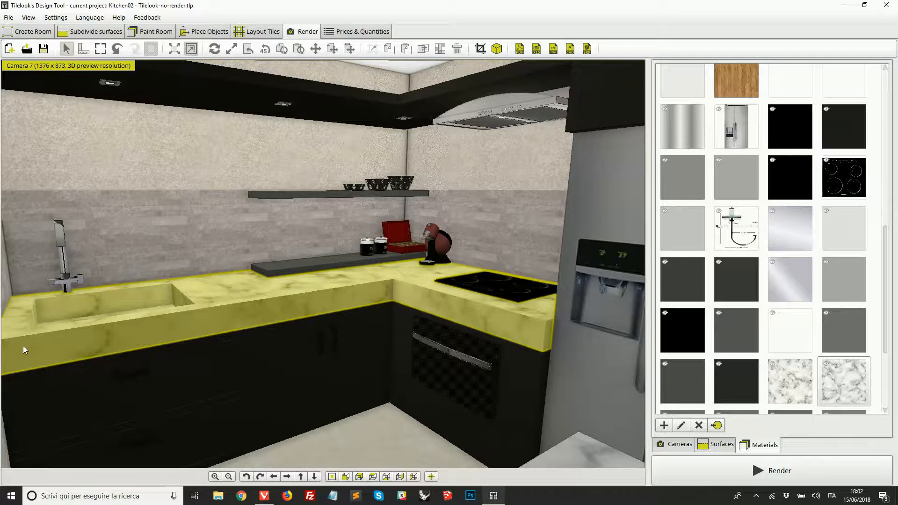
mouse_move(135, 339)
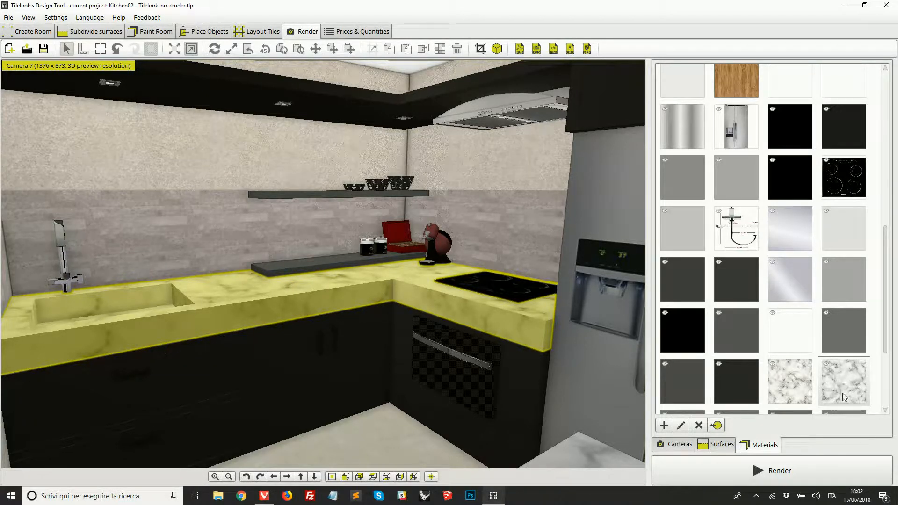
mouse_move(843, 381)
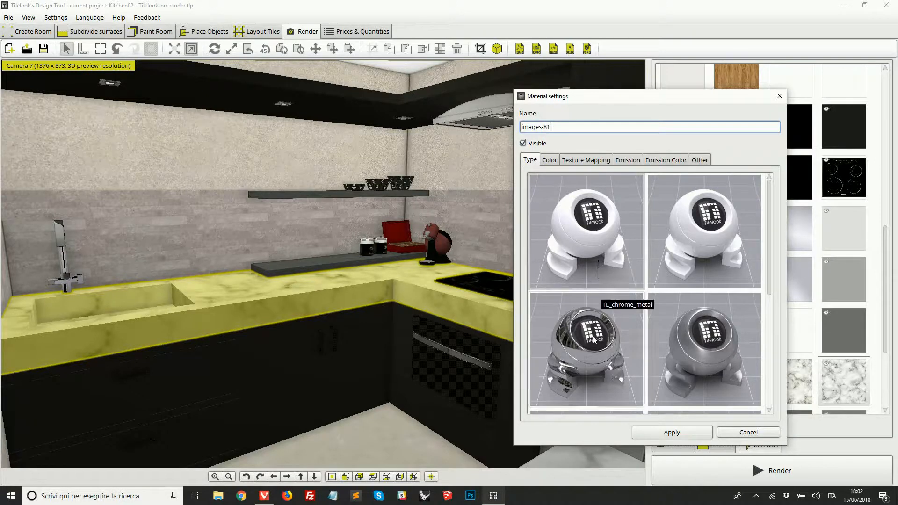
Step: Preview glossy, matte white and chrome material types on the countertop
left_click(585, 349)
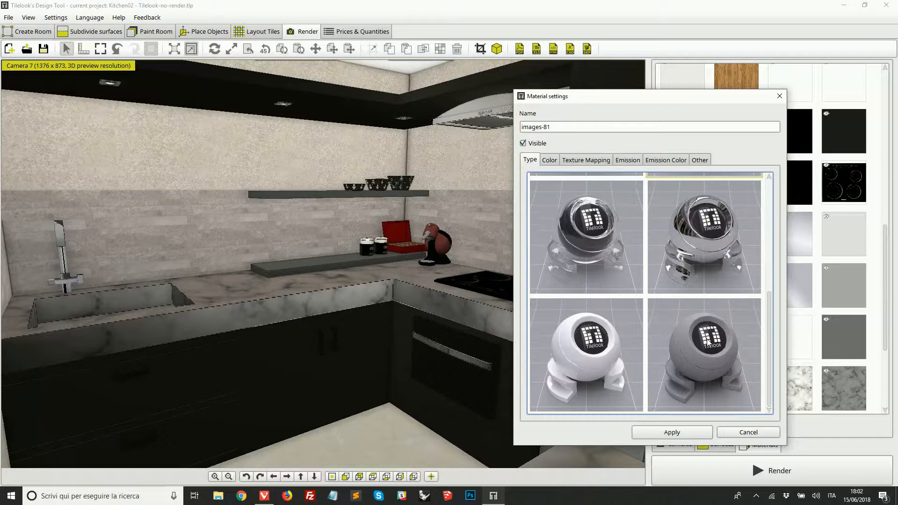
left_click(586, 353)
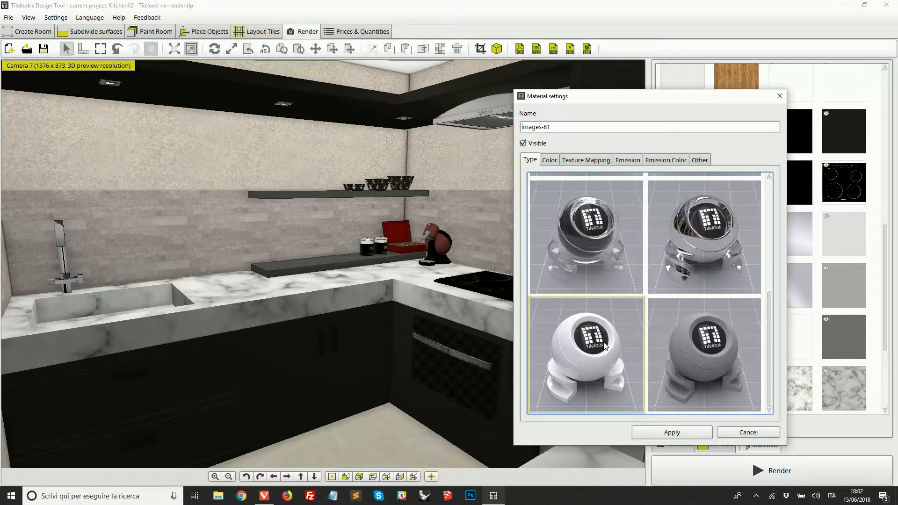
left_click(585, 236)
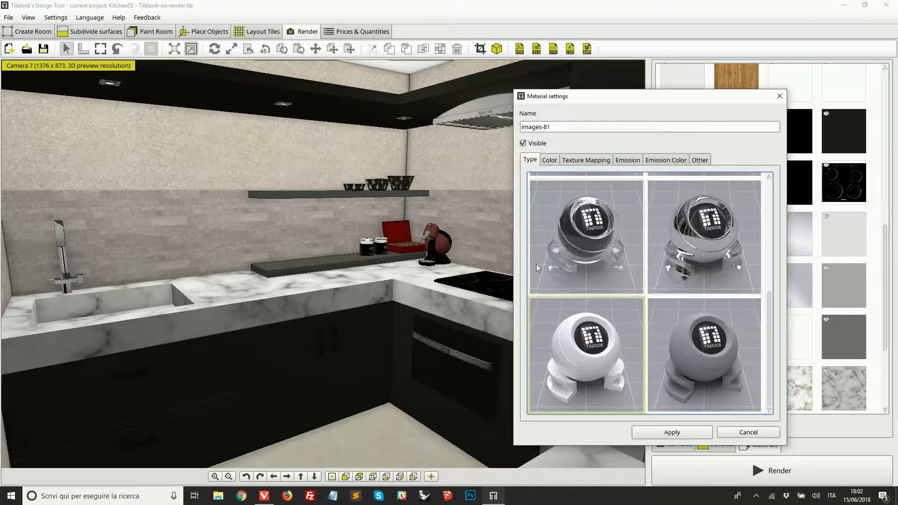
left_click(586, 235)
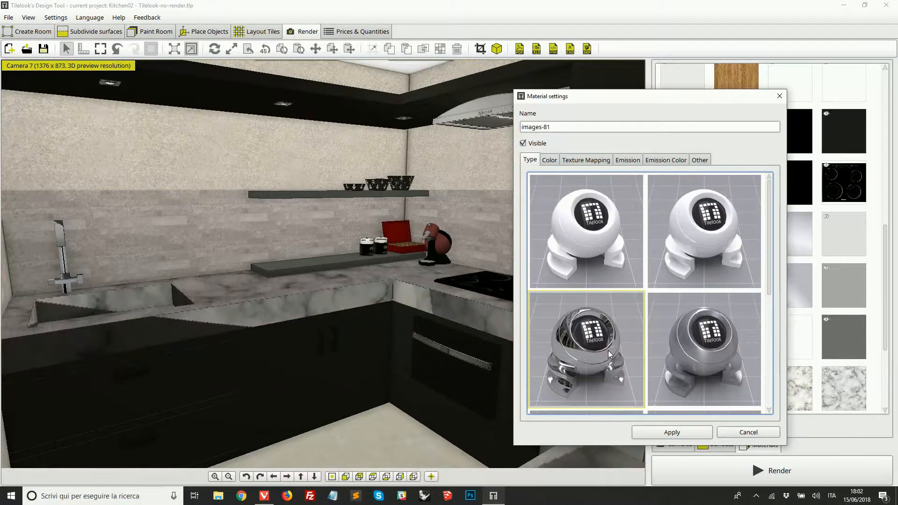
mouse_move(596, 248)
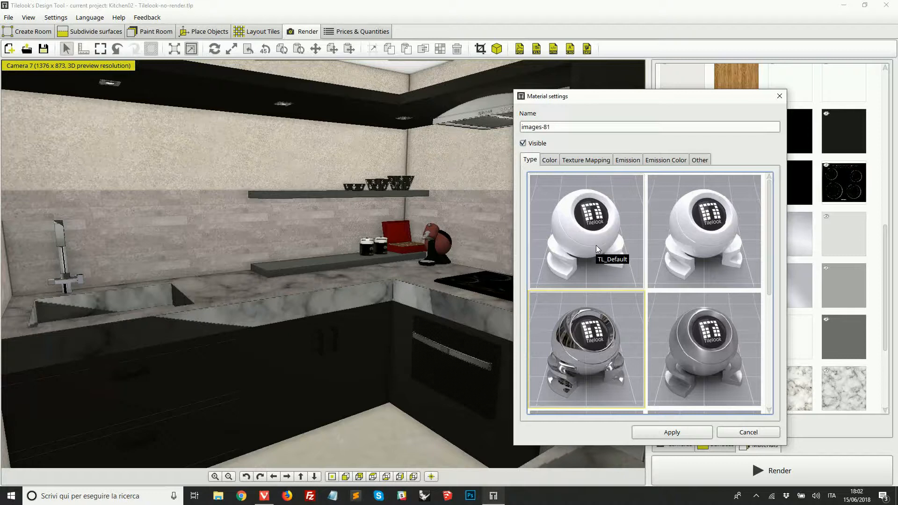
mouse_move(584, 246)
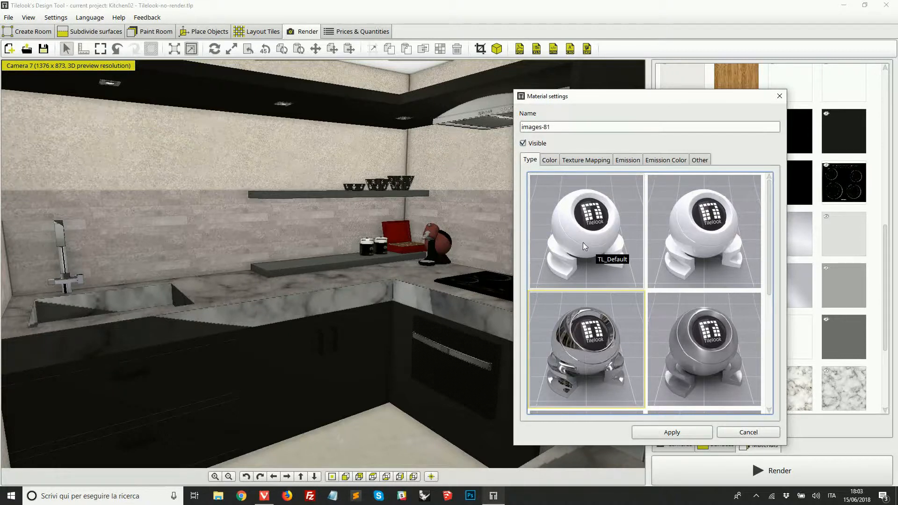
mouse_move(583, 243)
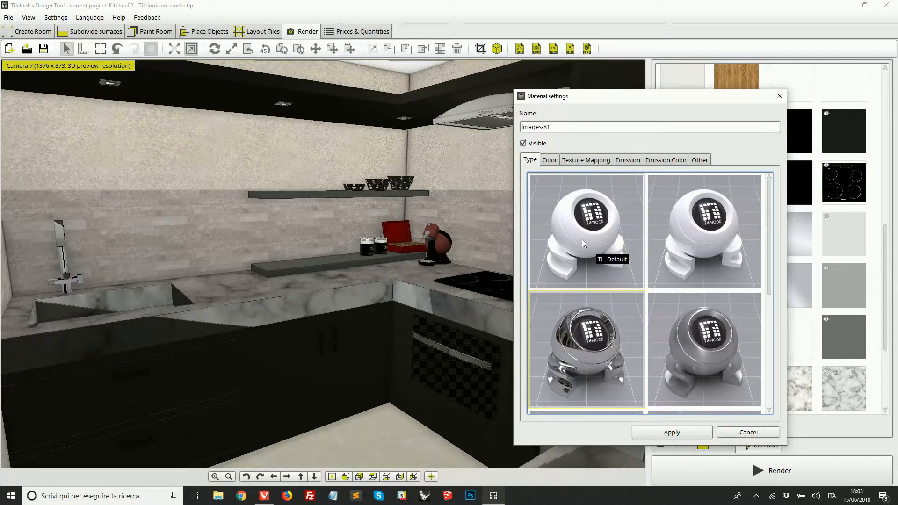
Step: Return the countertop to the TL_Default type and show its colour settings
left_click(586, 231)
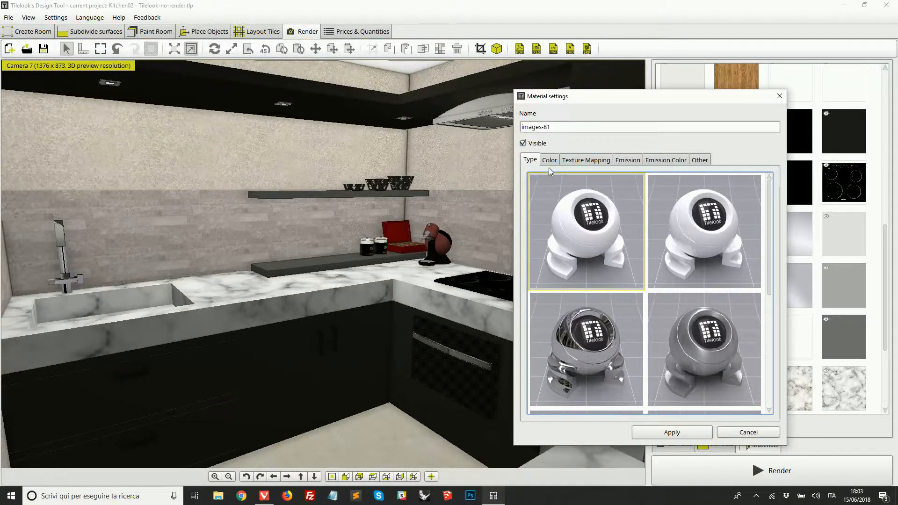
left_click(586, 232)
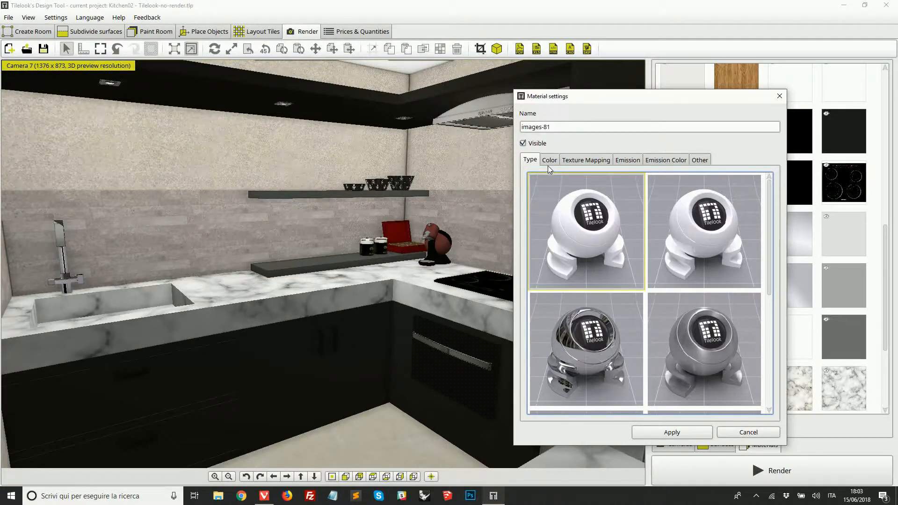
left_click(548, 160)
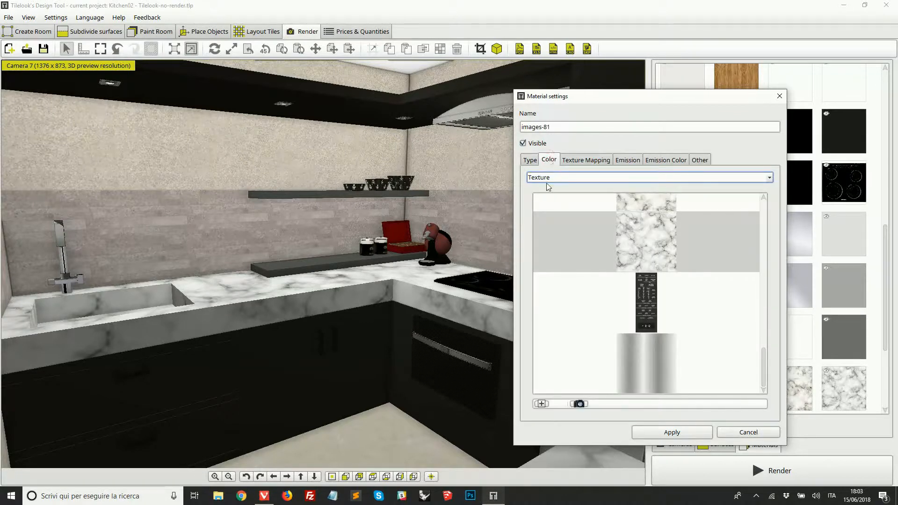
left_click(648, 177)
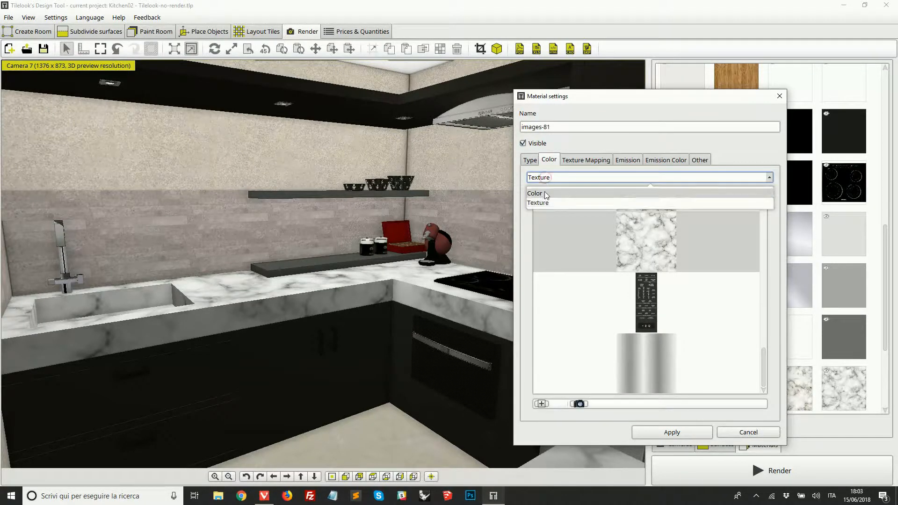
left_click(534, 193)
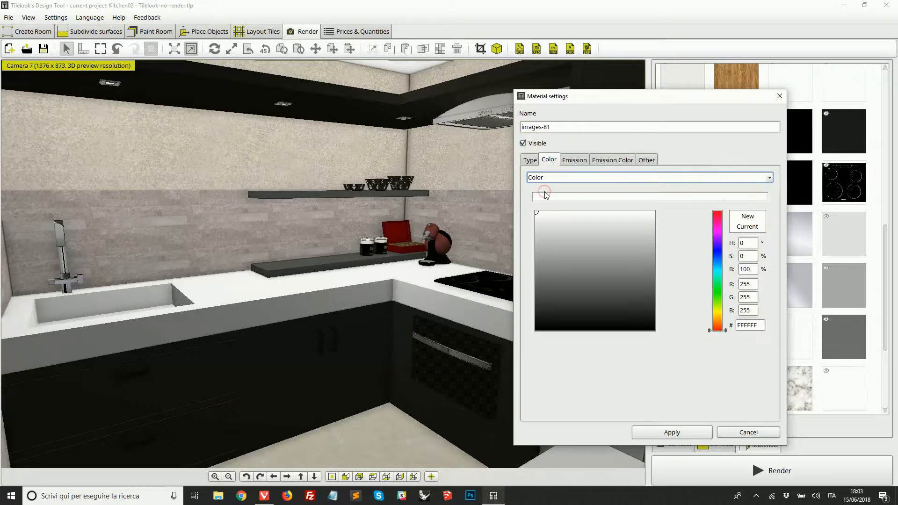
left_click(718, 228)
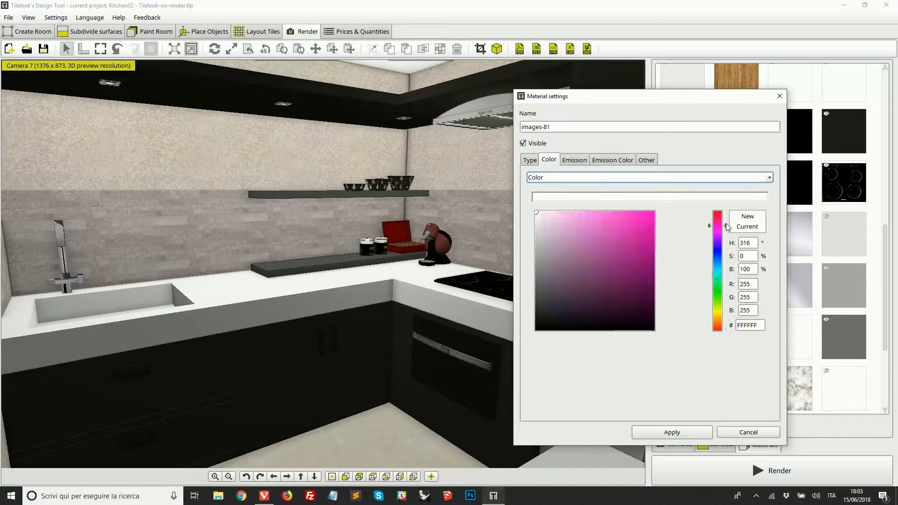
left_click(614, 216)
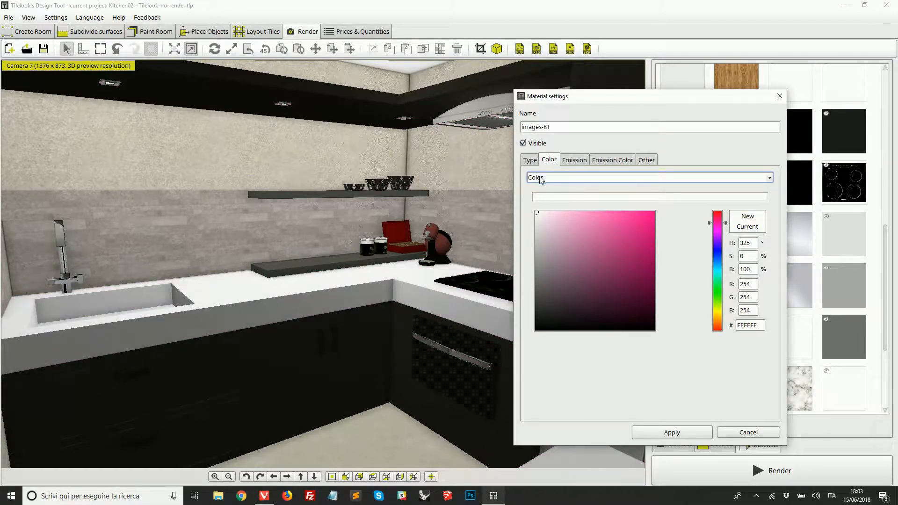
left_click(649, 178)
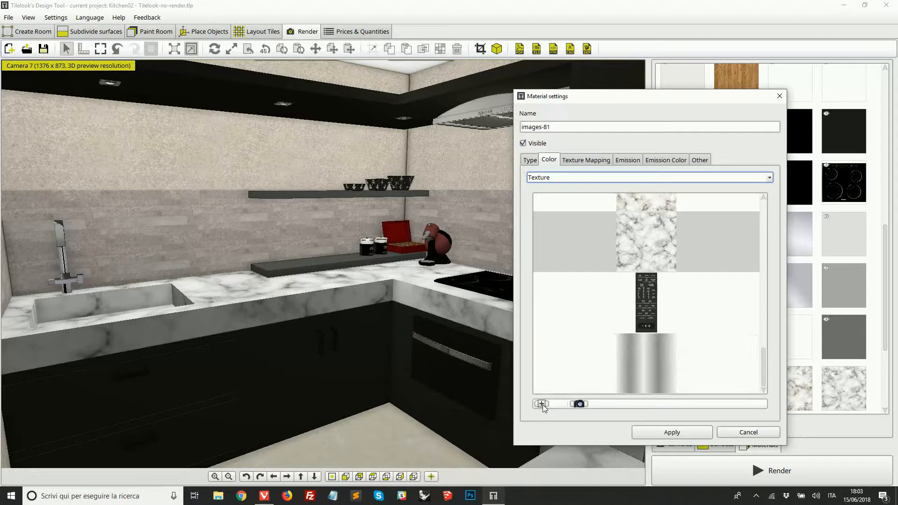
mouse_move(539, 404)
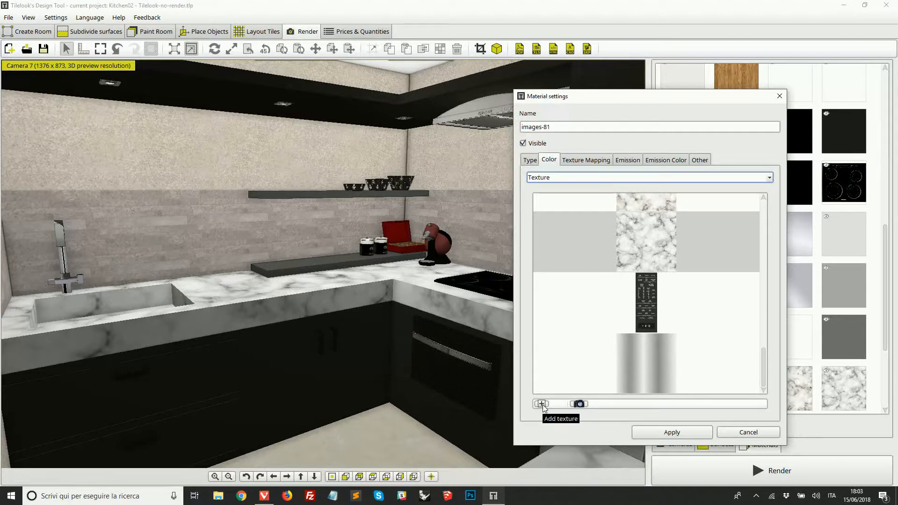
left_click(540, 404)
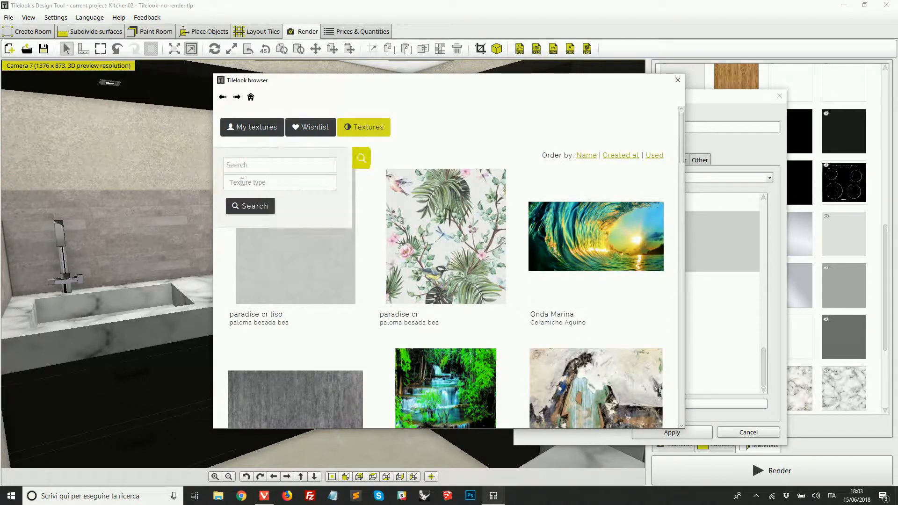
Step: Filter textures to Wood, search 'walnut' and download the Walnut texture onto the countertop
left_click(279, 182)
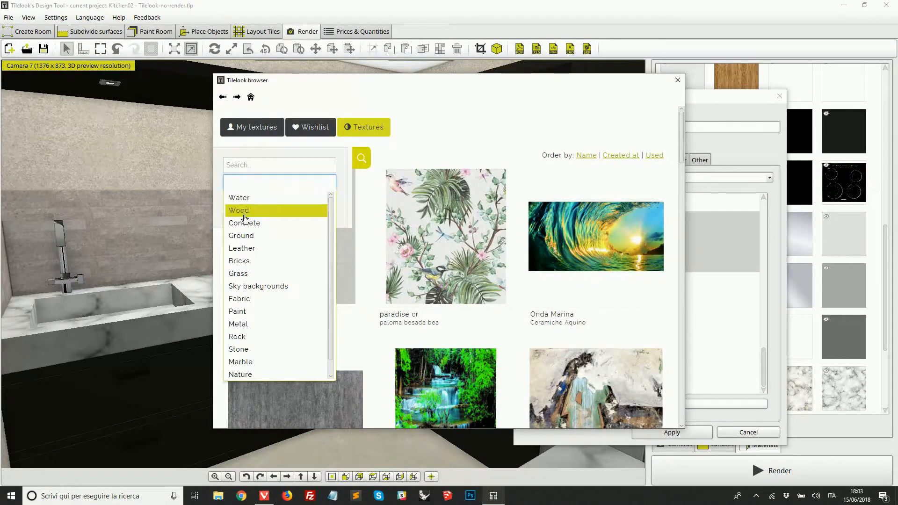
left_click(239, 211)
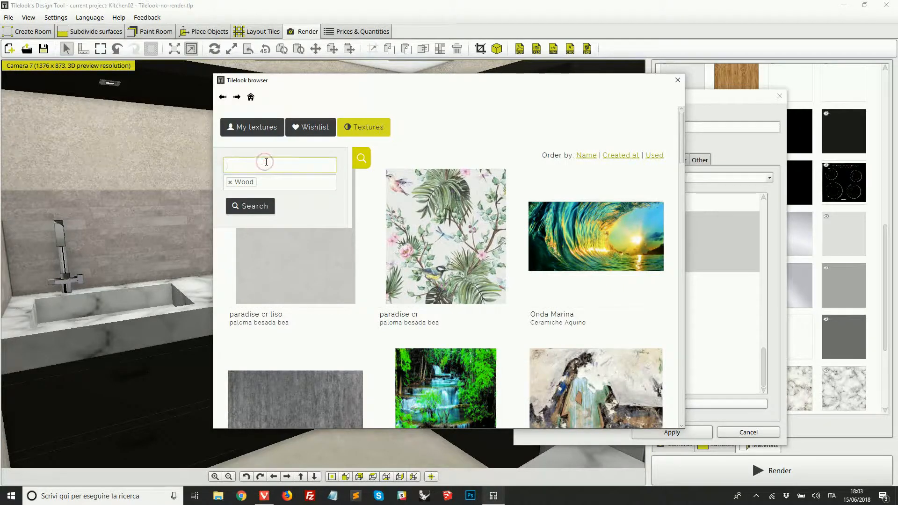
type("walnut")
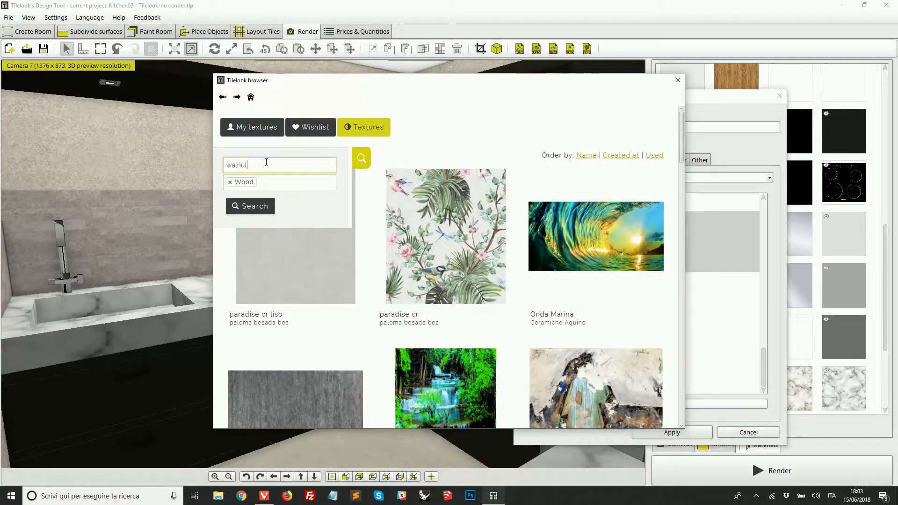
left_click(250, 206)
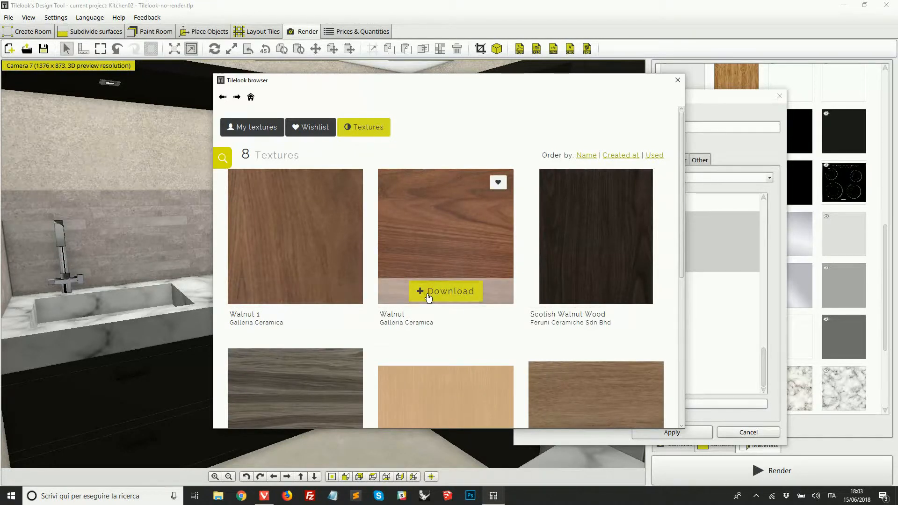
left_click(445, 291)
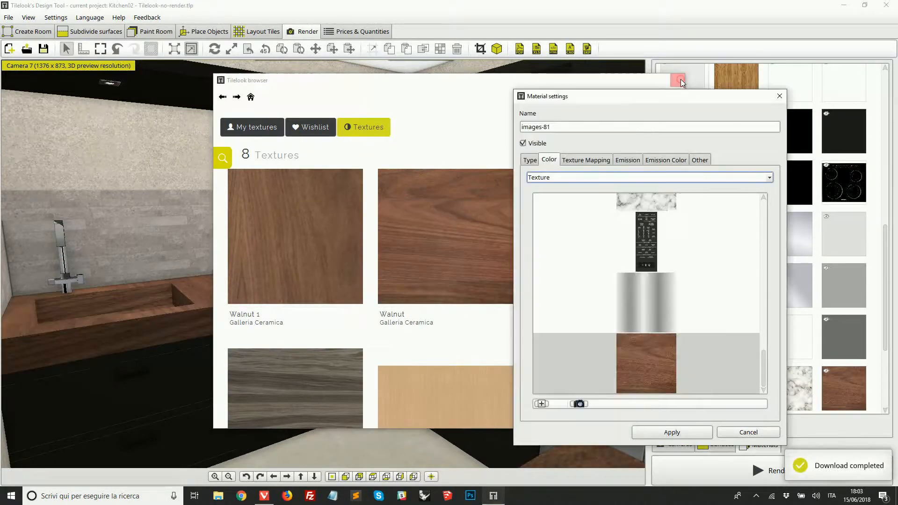
left_click(679, 81)
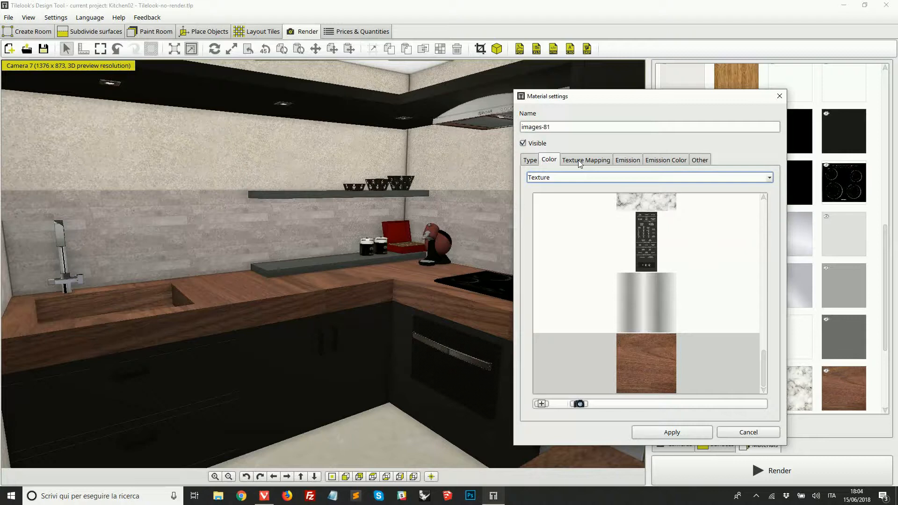
Step: In Texture Mapping, shift the wood texture's offsets and bring the vertical offset back to centre
left_click(586, 160)
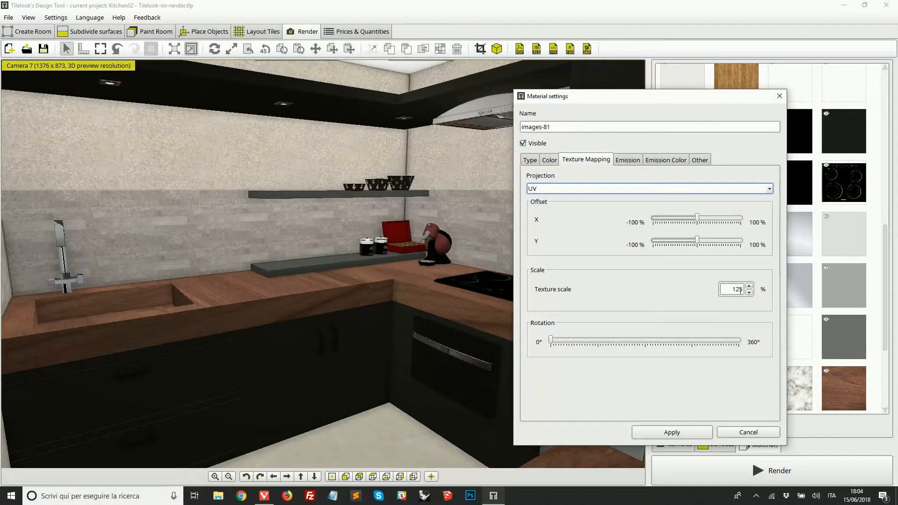
left_click(735, 289)
type("80")
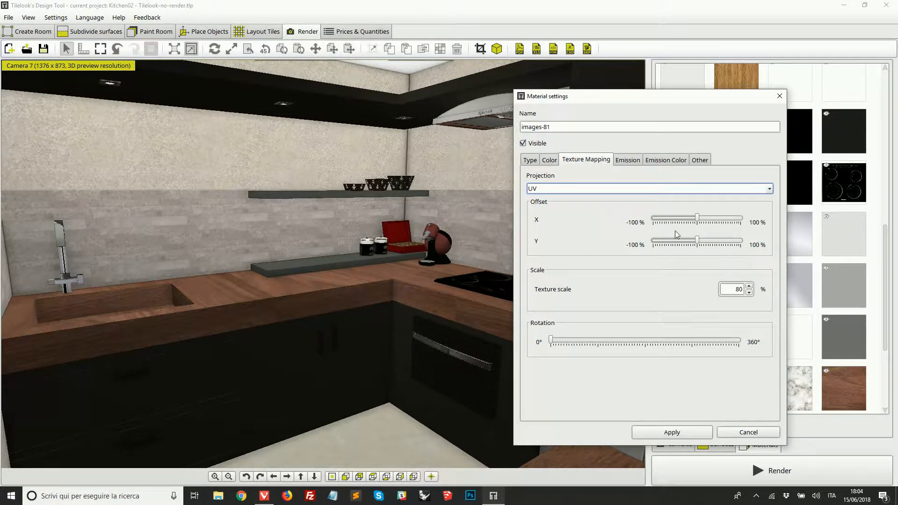
left_click_drag(697, 218, 669, 218)
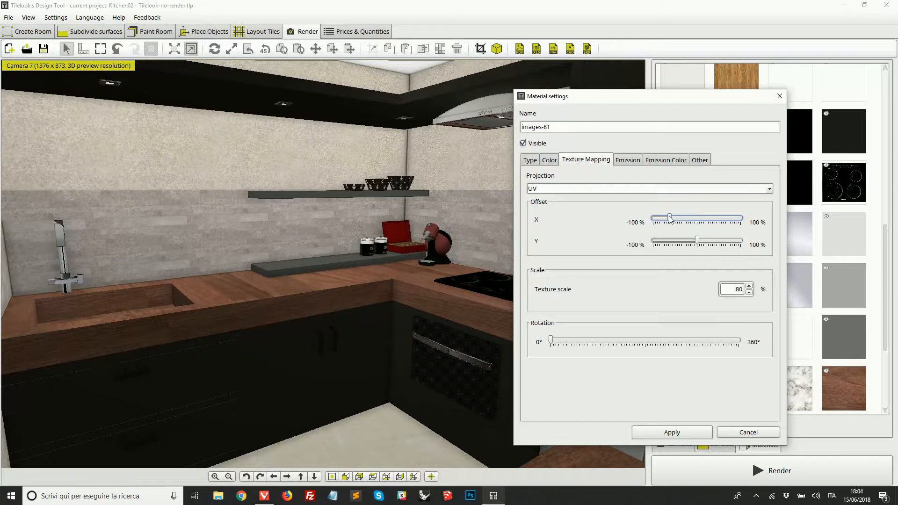
left_click_drag(670, 217, 660, 218)
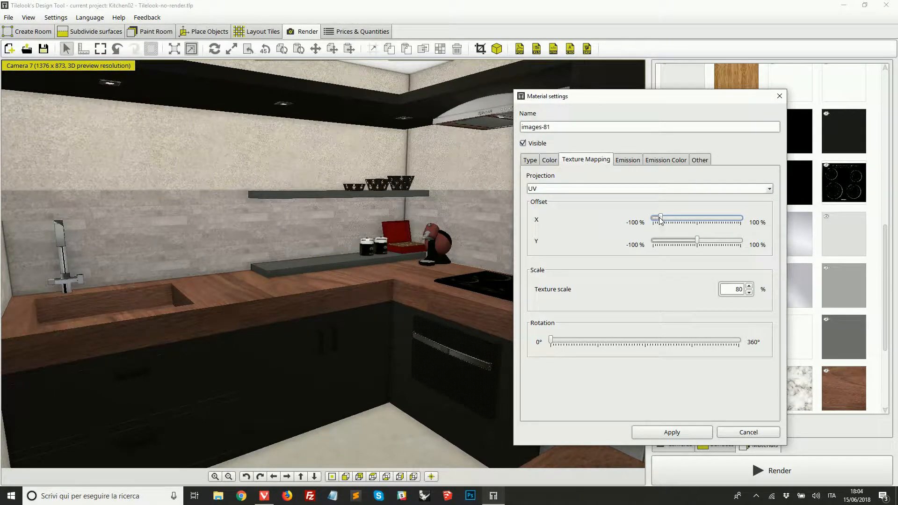
left_click_drag(660, 219, 697, 219)
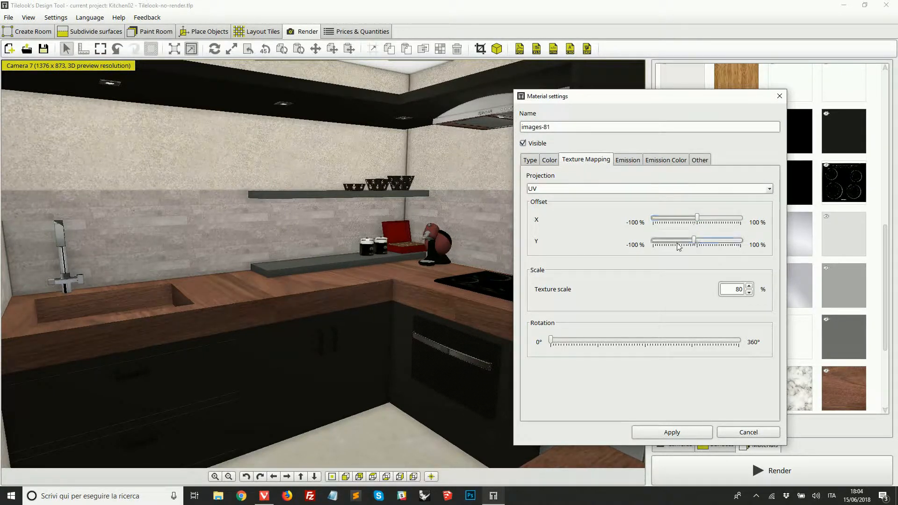
left_click_drag(693, 240, 699, 240)
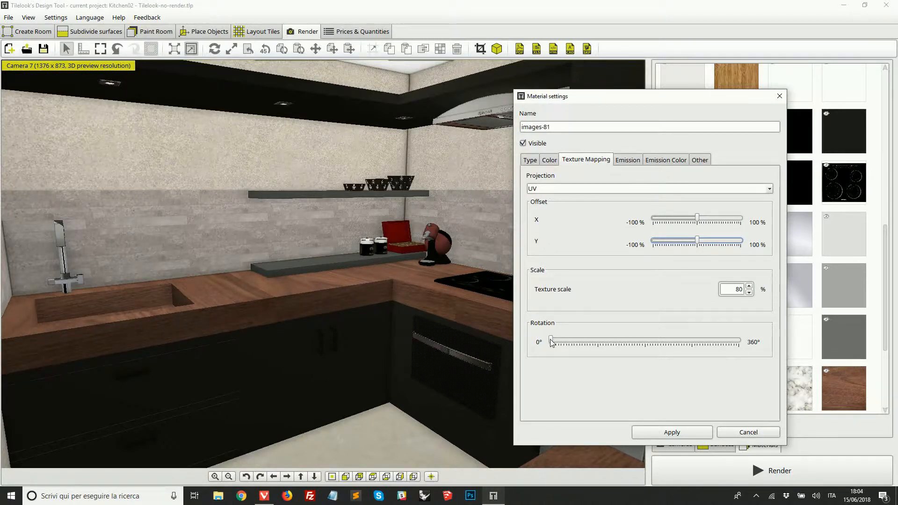
Step: Rotate the countertop wood texture to a new angle
left_click_drag(550, 343, 597, 343)
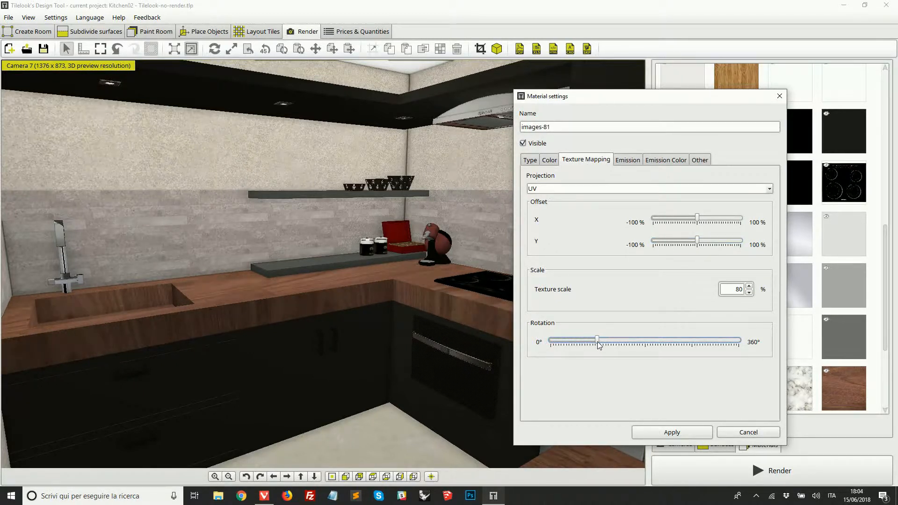
left_click_drag(598, 339, 600, 339)
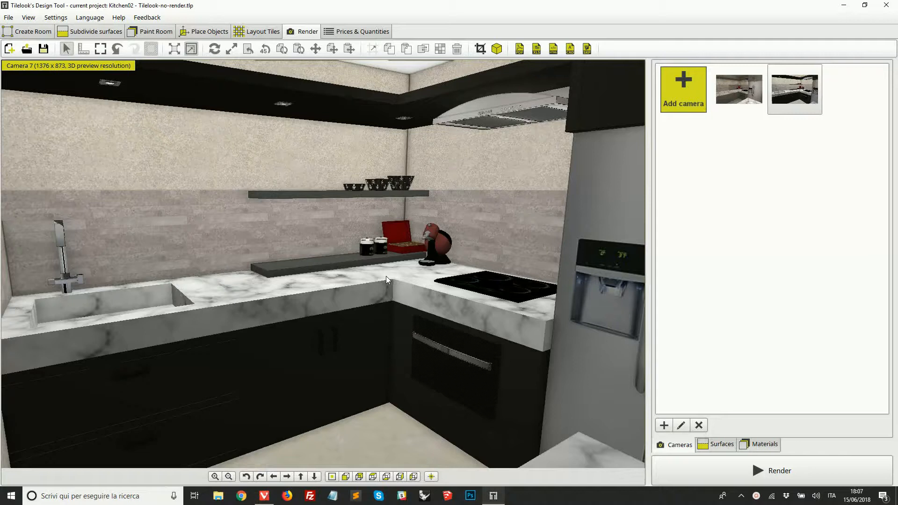
mouse_move(391, 249)
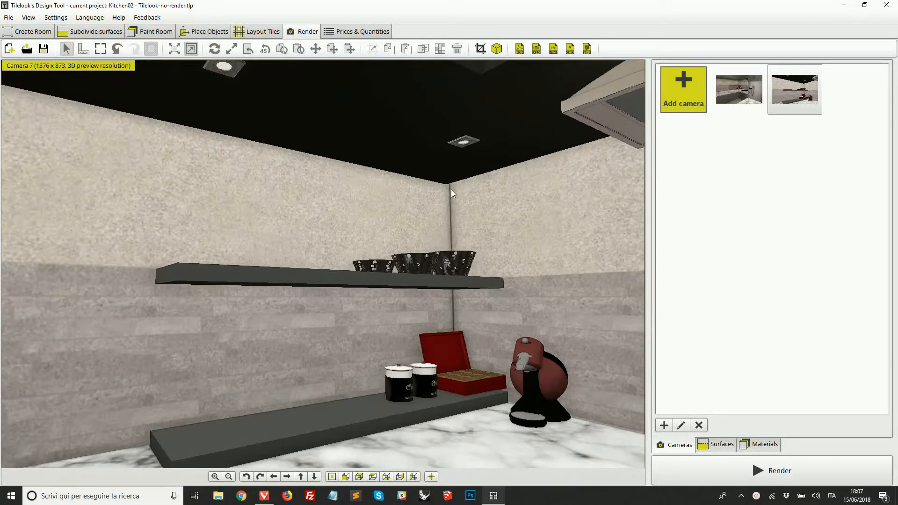
mouse_move(464, 147)
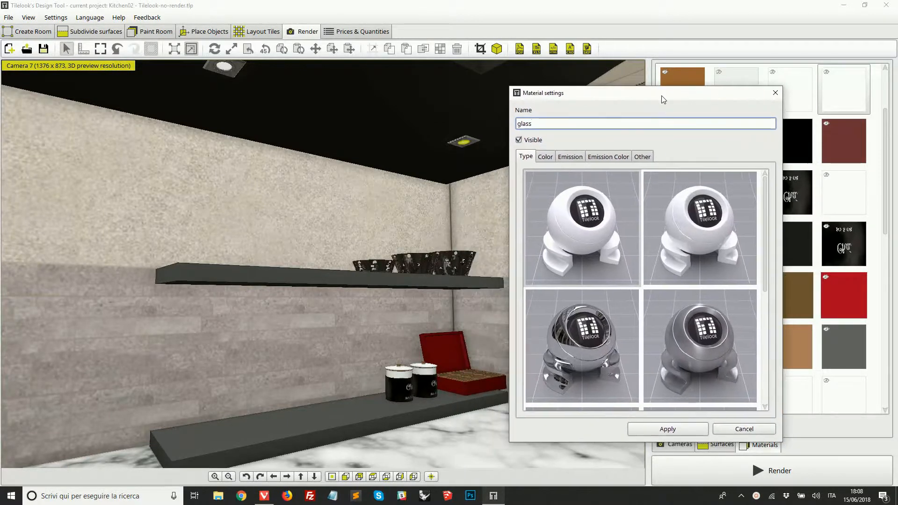
Step: Enable the glass material's emission and inspect its 20 W power and 30 lm/W efficacy
left_click(577, 156)
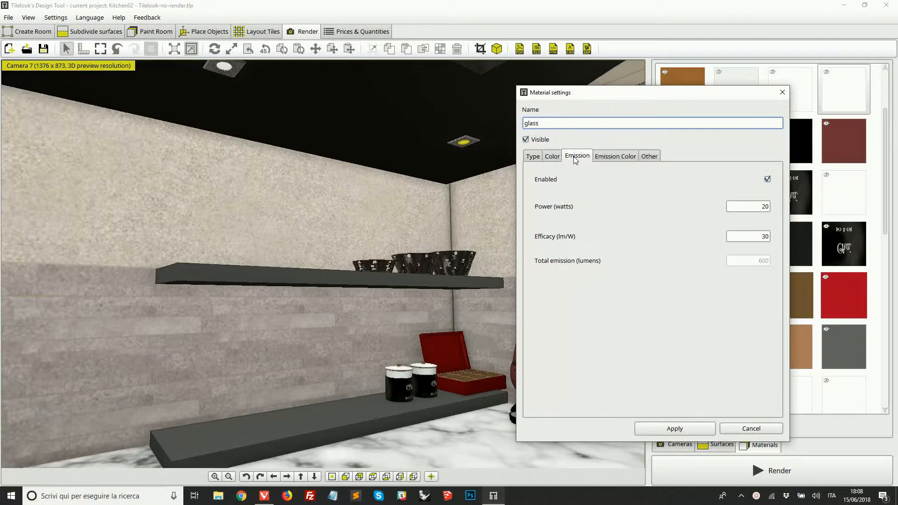
mouse_move(539, 187)
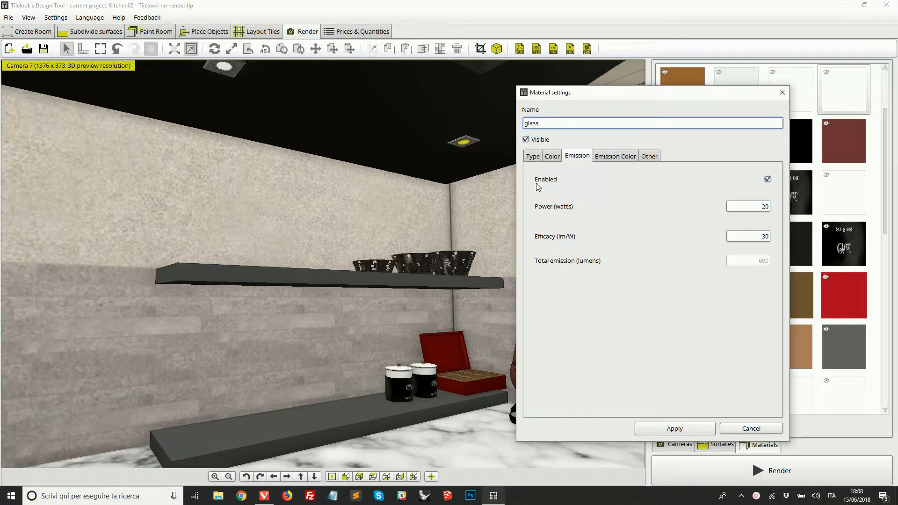
mouse_move(770, 190)
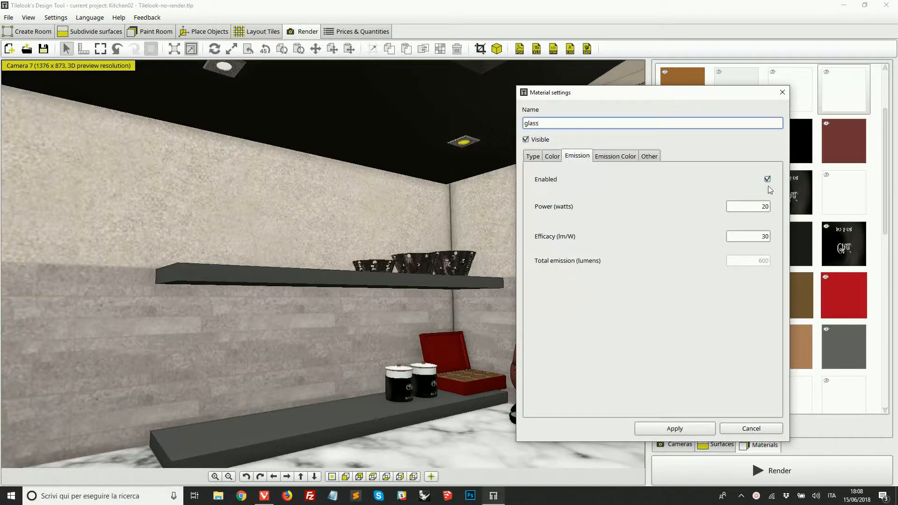
left_click(767, 179)
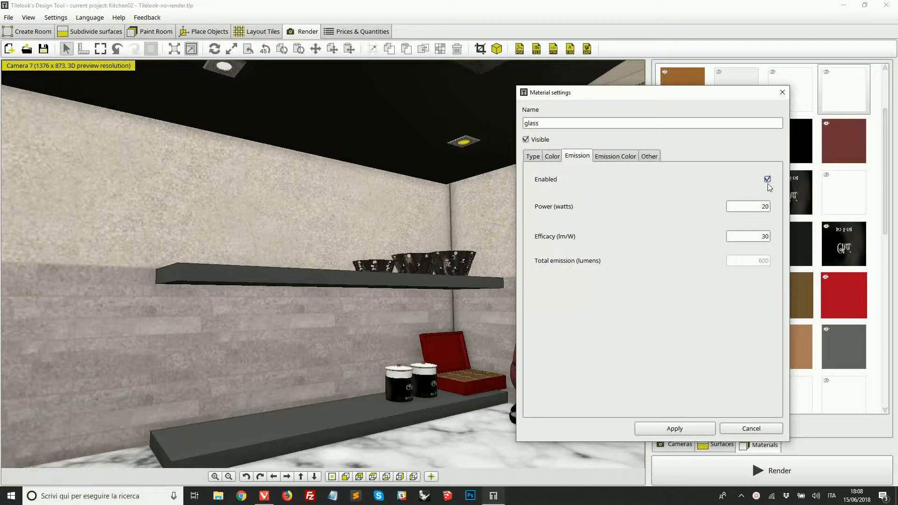
left_click(767, 179)
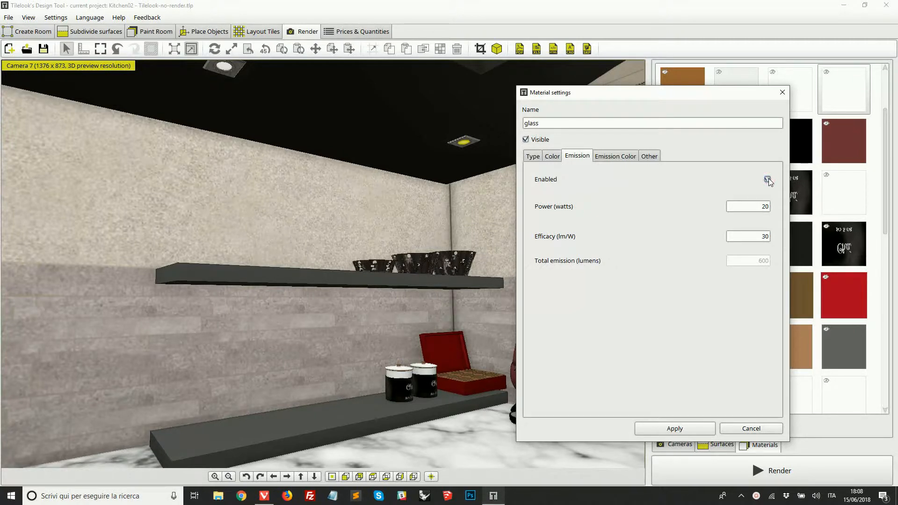
left_click(769, 180)
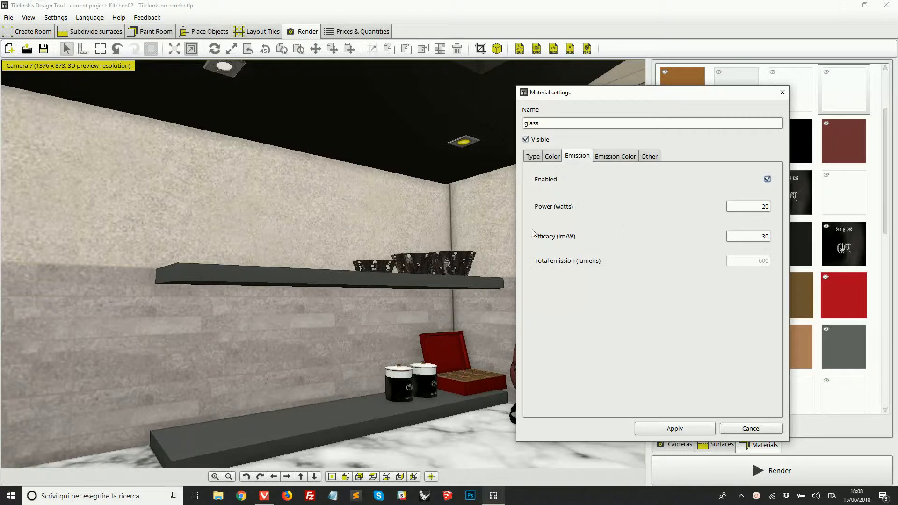
mouse_move(546, 214)
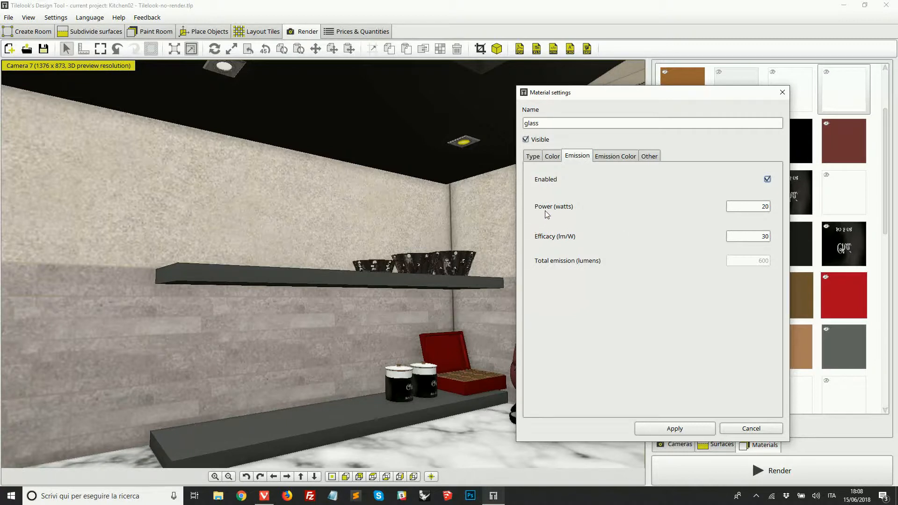
mouse_move(540, 247)
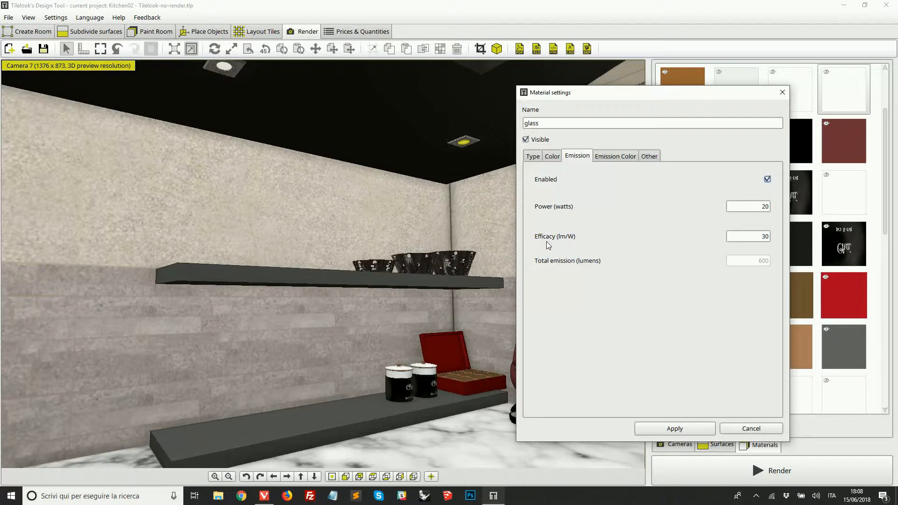
left_click(756, 206)
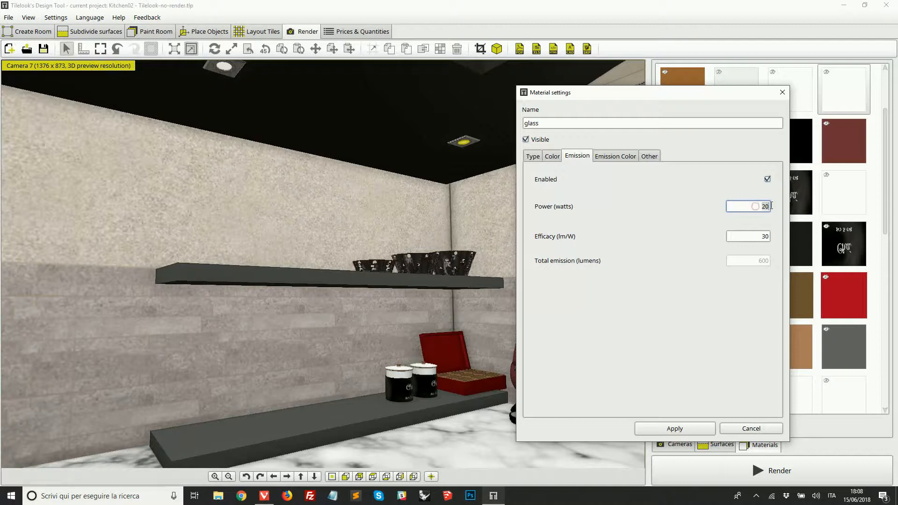
left_click(747, 236)
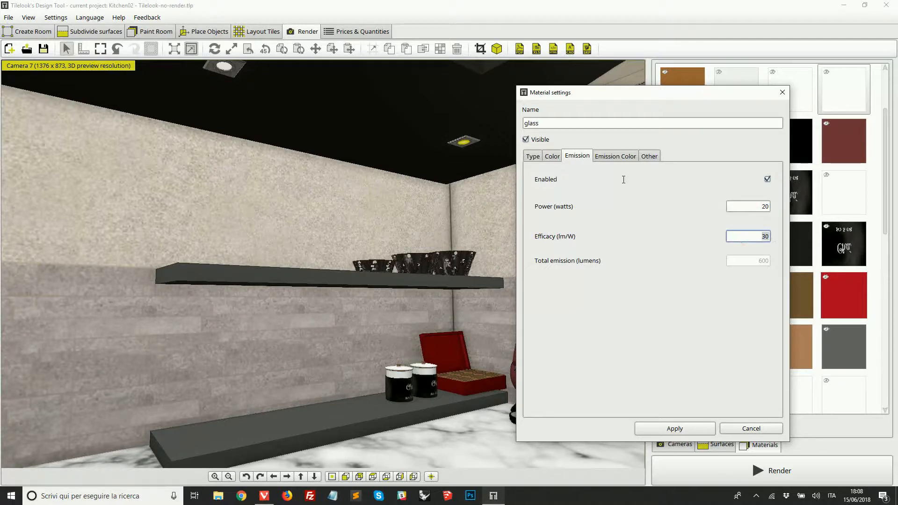
mouse_move(496, 341)
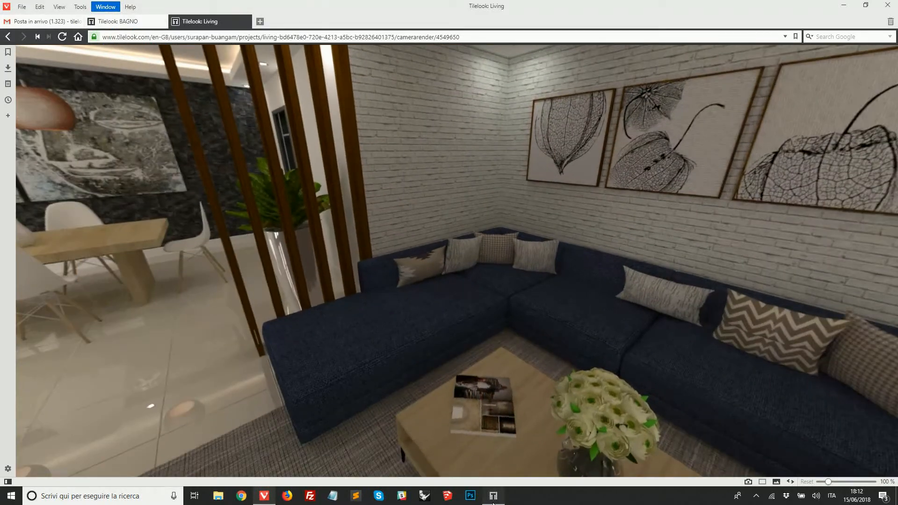
Step: Return to the Design Tool so Camera 9 frames the wider kitchen view with fridge, hob and shelves
left_click(492, 496)
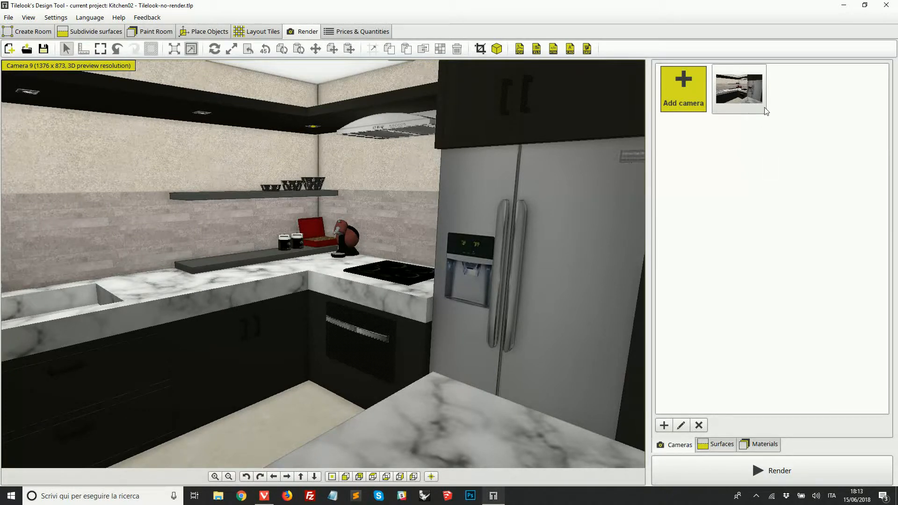
mouse_move(739, 89)
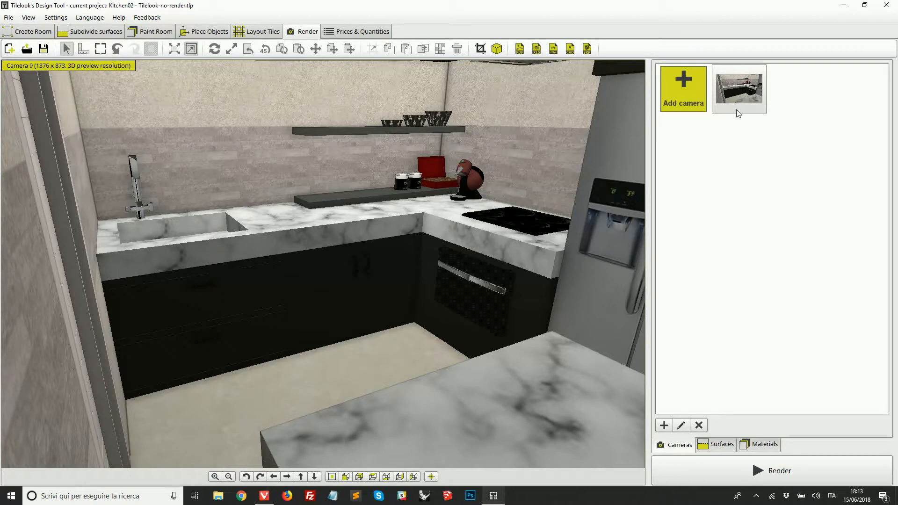
mouse_move(733, 119)
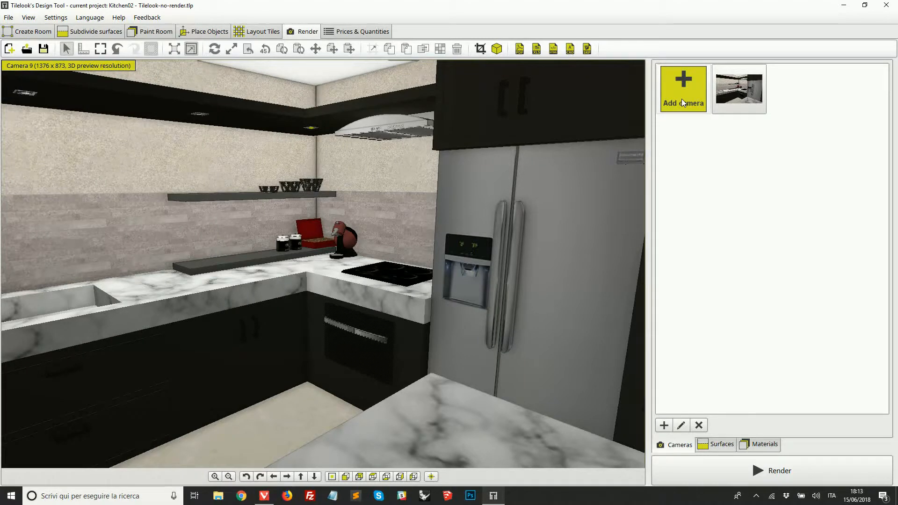
Step: Add Camera 10 framing the fridge and microwave, compare it with Camera 9, and bring up rendering settings
left_click(682, 89)
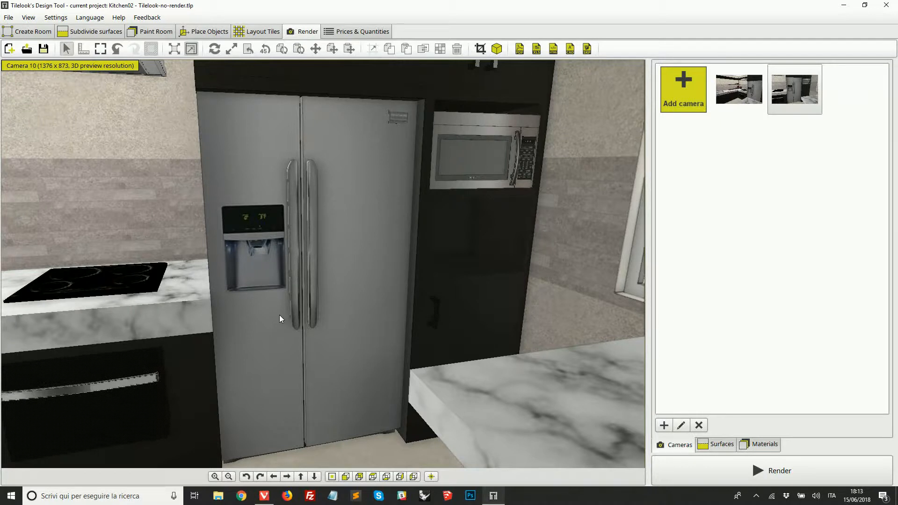
mouse_move(657, 279)
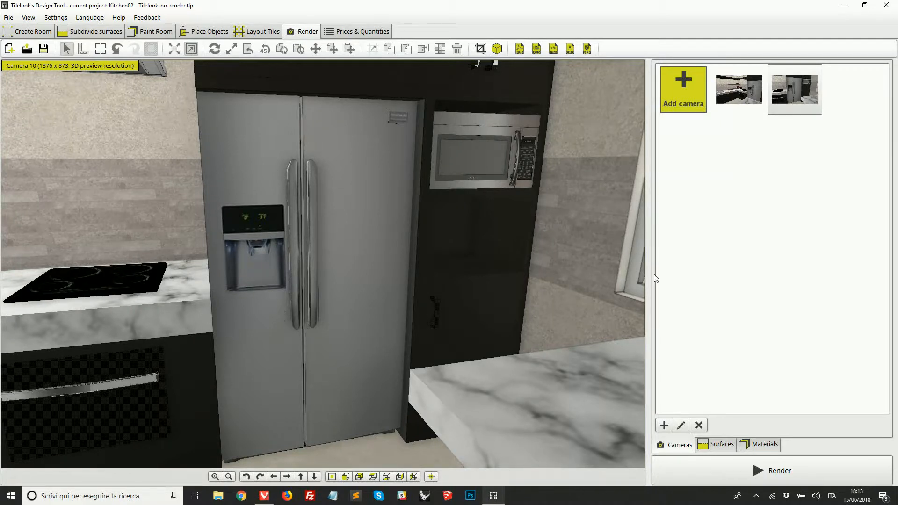
mouse_move(738, 91)
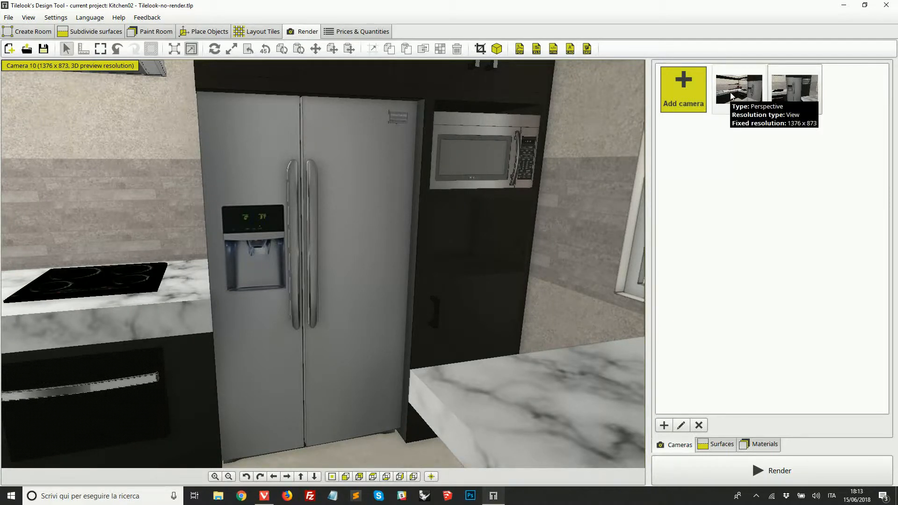
left_click(738, 90)
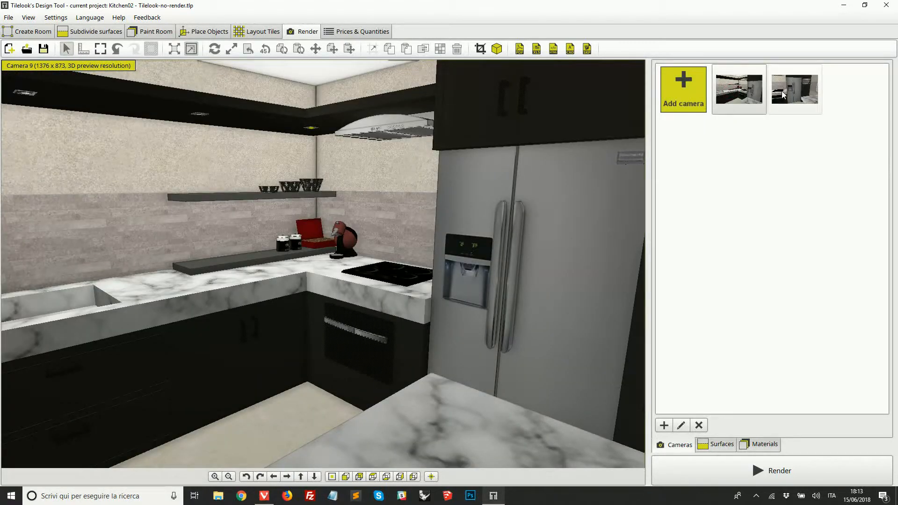
left_click(794, 90)
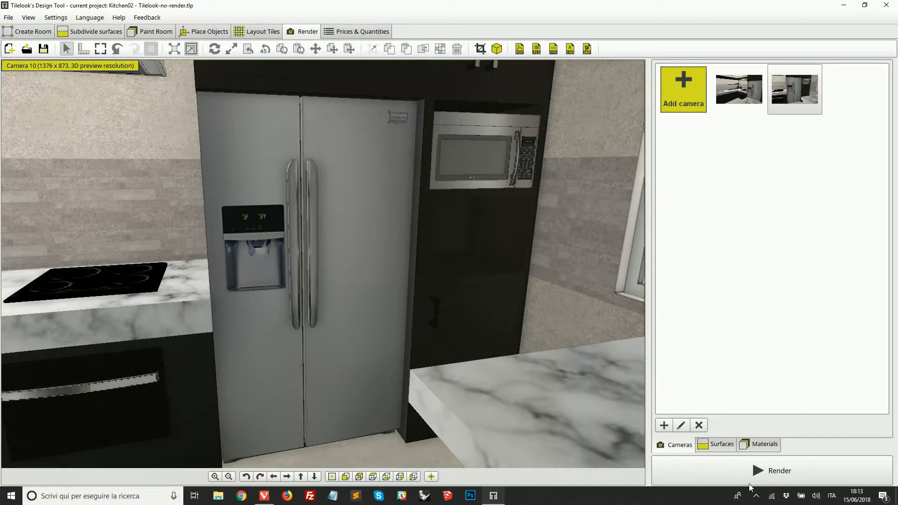
left_click(779, 470)
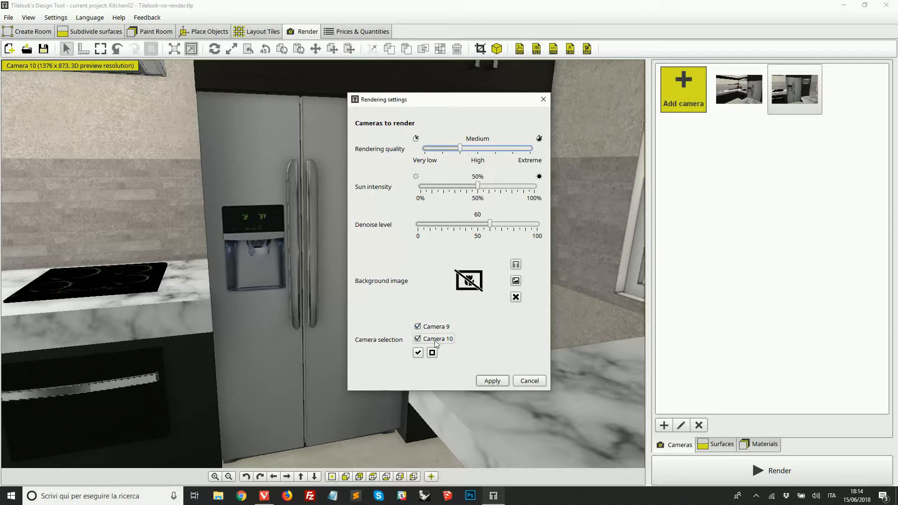
Step: Exclude Camera 10 from the camera selection so only Camera 9 renders, and apply the settings
left_click(417, 327)
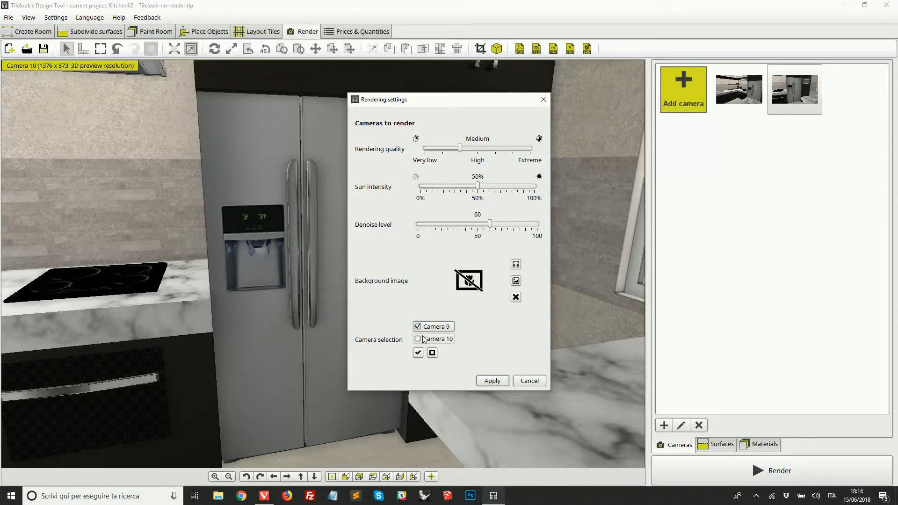
left_click(529, 381)
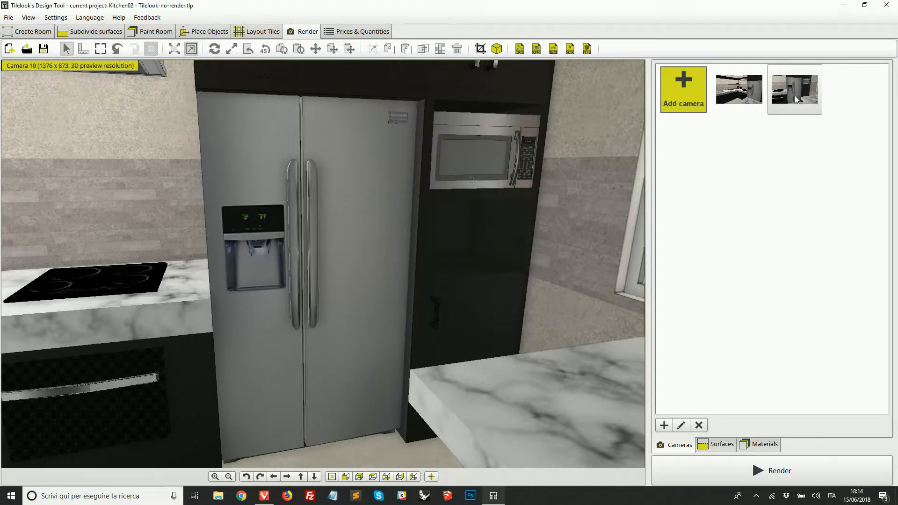
mouse_move(808, 96)
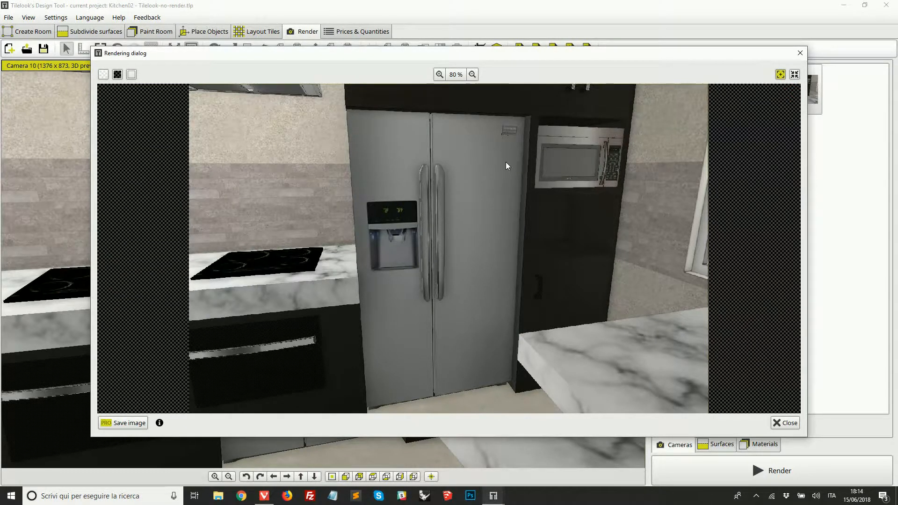
mouse_move(508, 165)
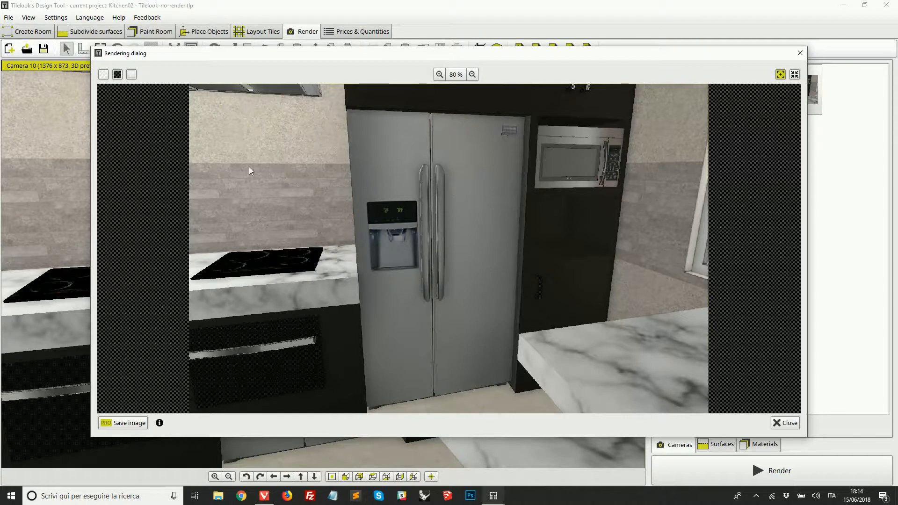
mouse_move(638, 193)
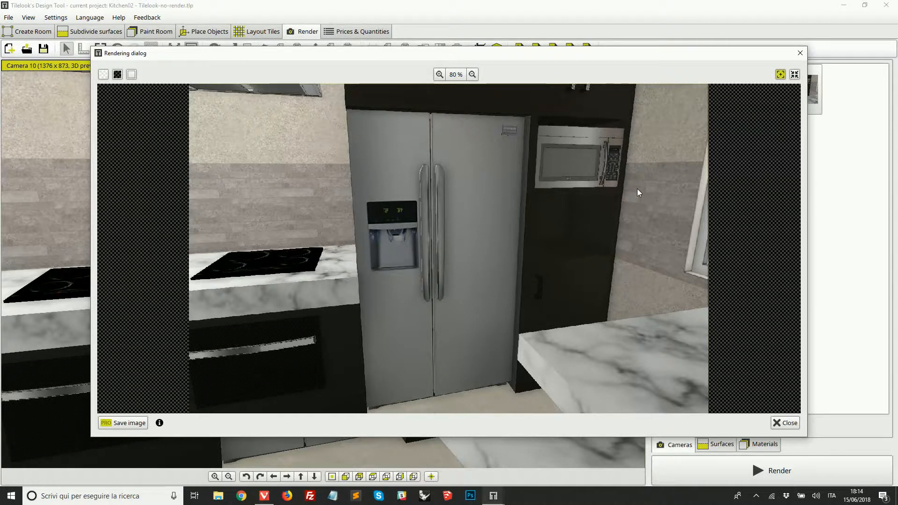
mouse_move(504, 169)
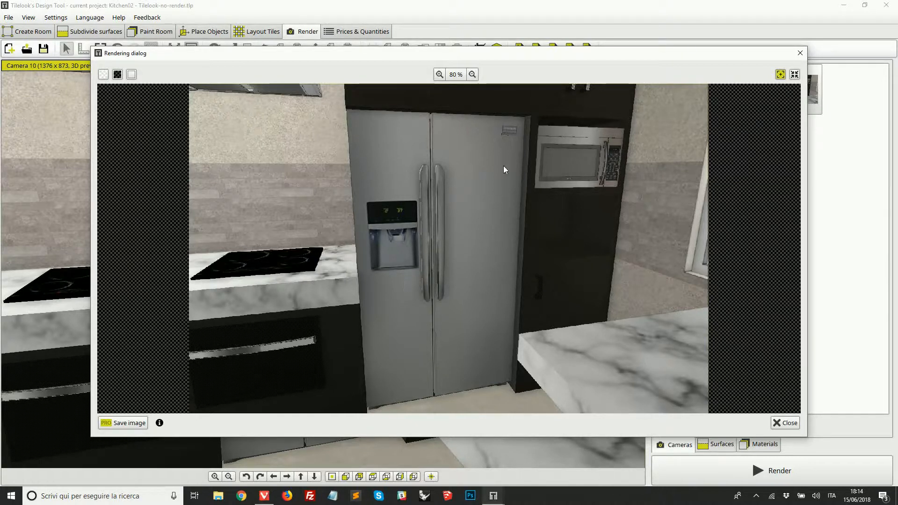
mouse_move(121, 427)
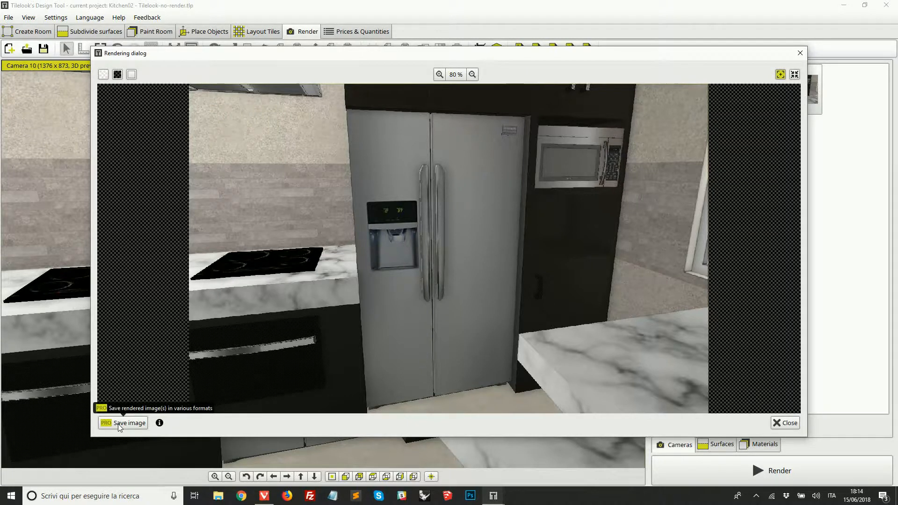
mouse_move(219, 394)
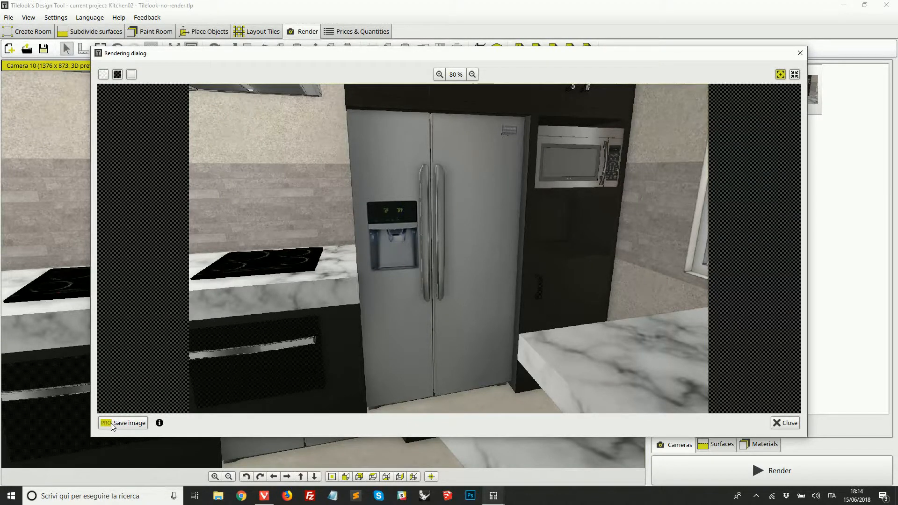
Step: Close the colour rendering preview of the fridge view, returning to Camera 10's 3D view
left_click(129, 423)
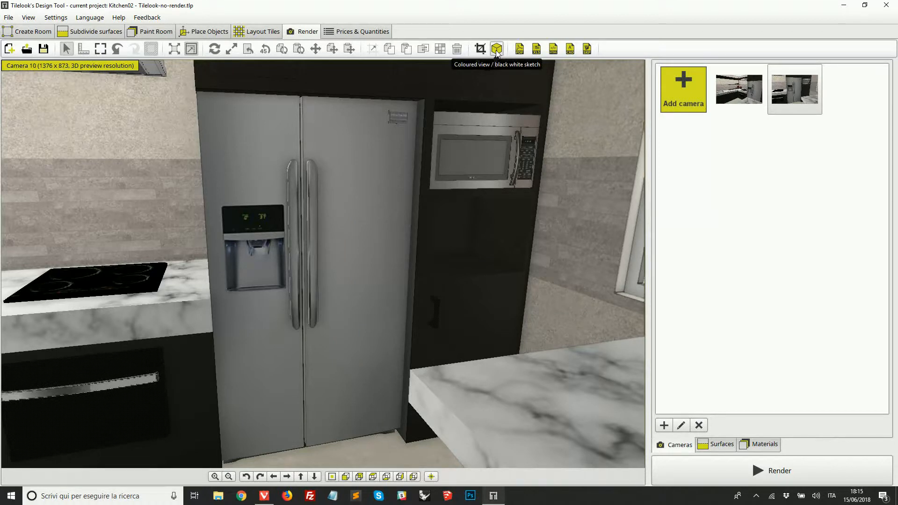
mouse_move(73, 253)
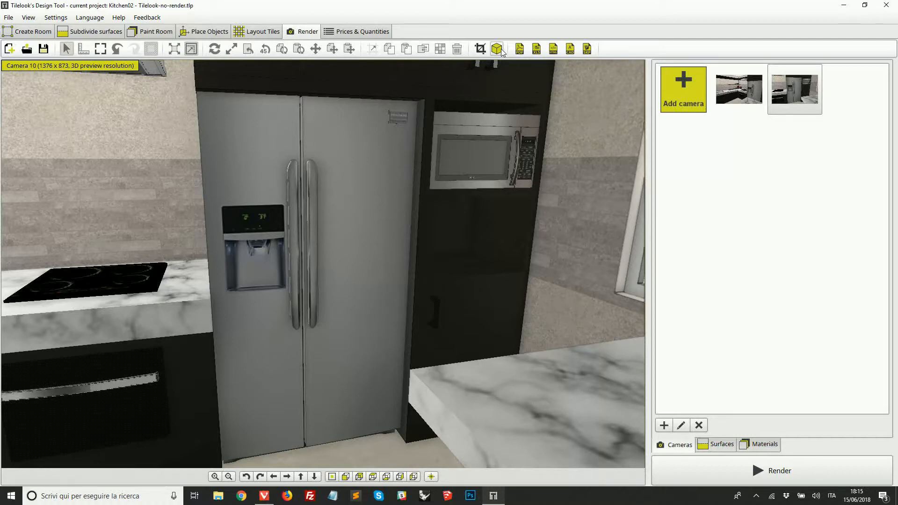
Step: Switch the rendering style to black-and-white sketch for Camera 10's fridge view
left_click(497, 48)
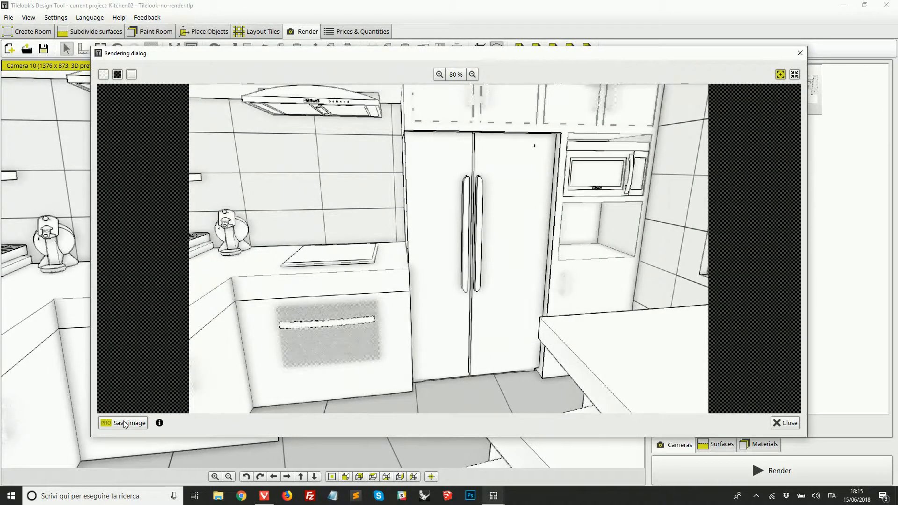
mouse_move(122, 422)
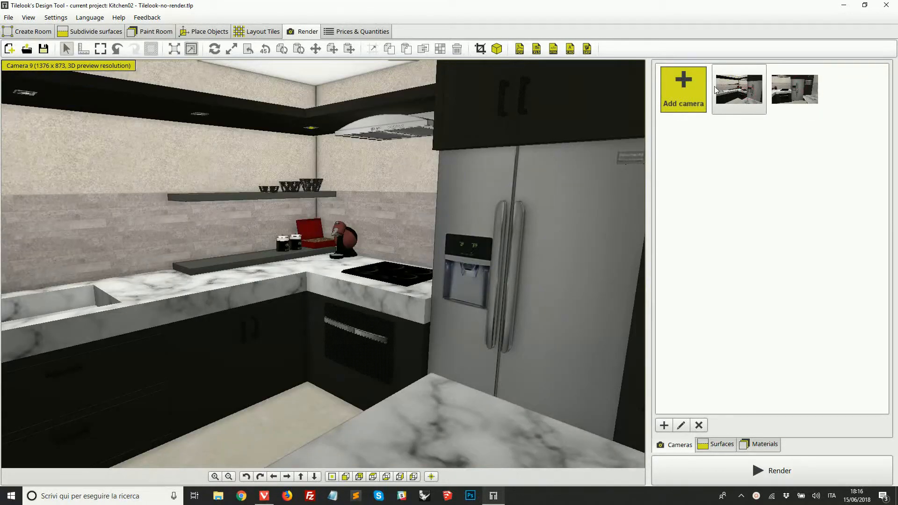
mouse_move(738, 89)
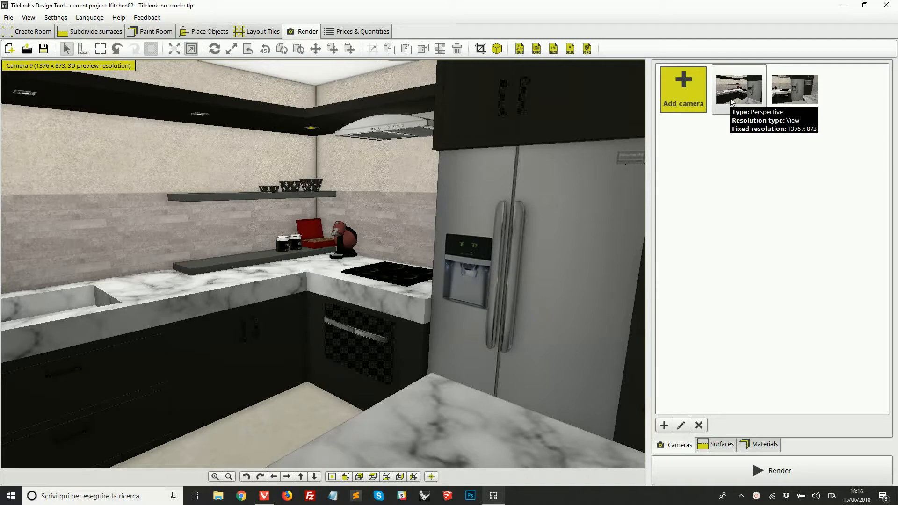
mouse_move(681, 424)
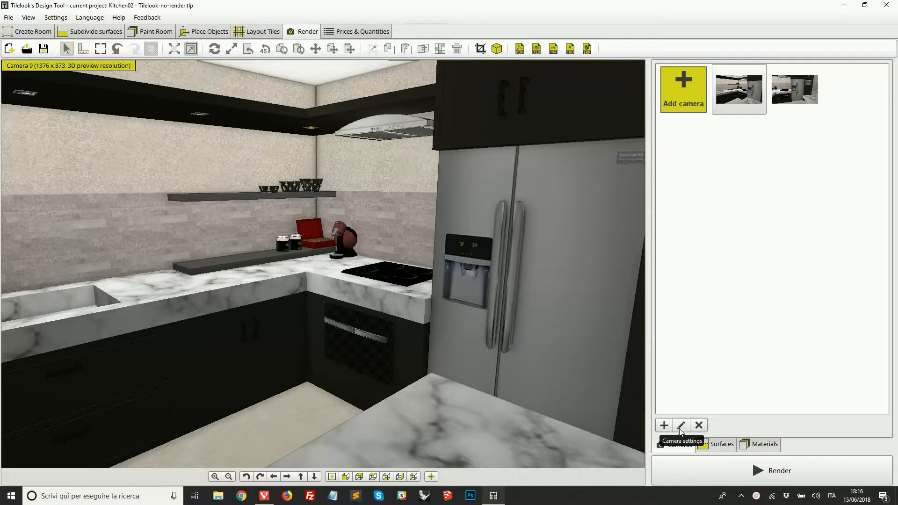
Step: Bring up Camera 9's settings showing perspective type, 16:9 format and medium web image size
left_click(681, 425)
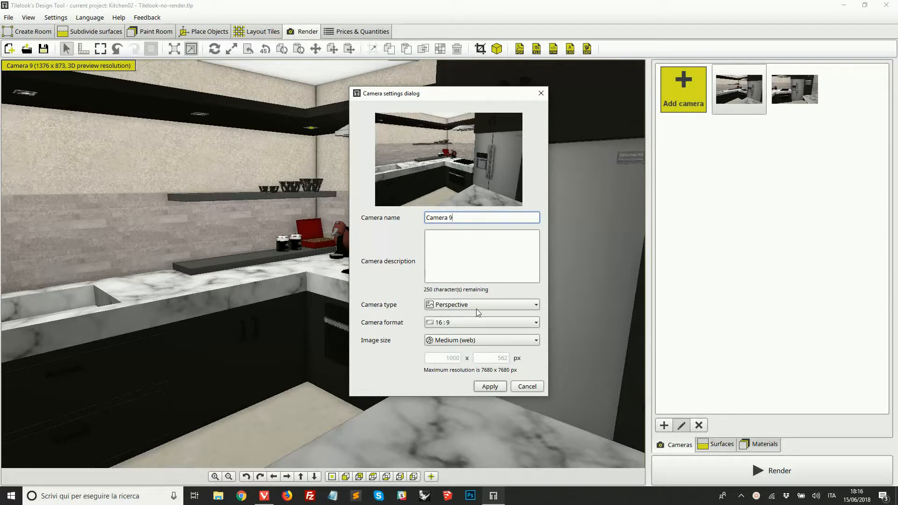
mouse_move(463, 313)
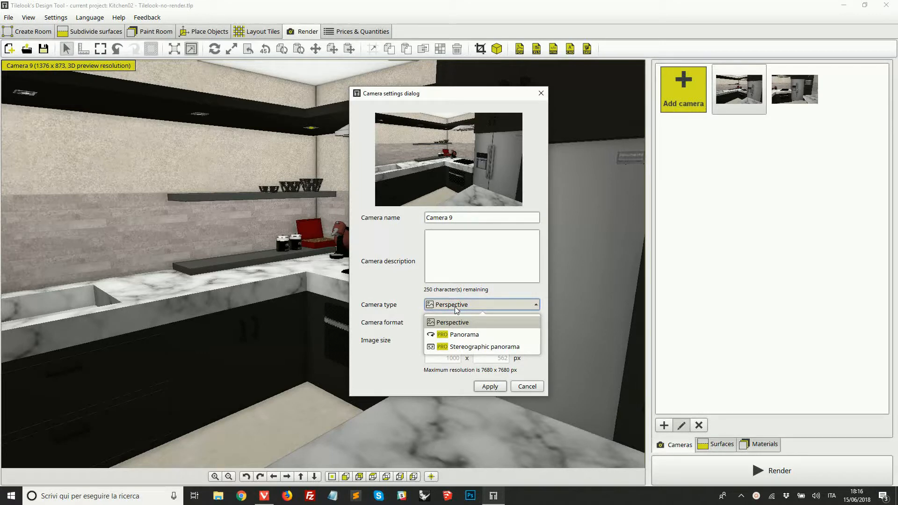
mouse_move(447, 356)
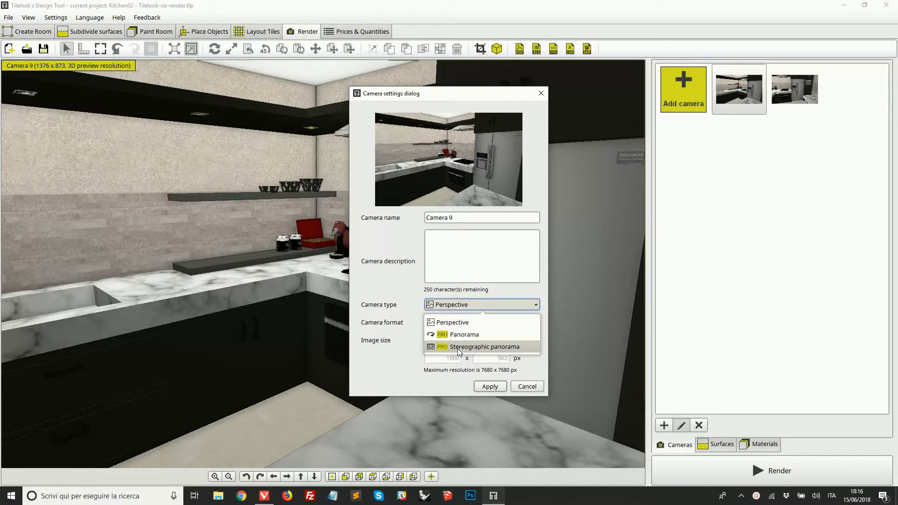
mouse_move(464, 335)
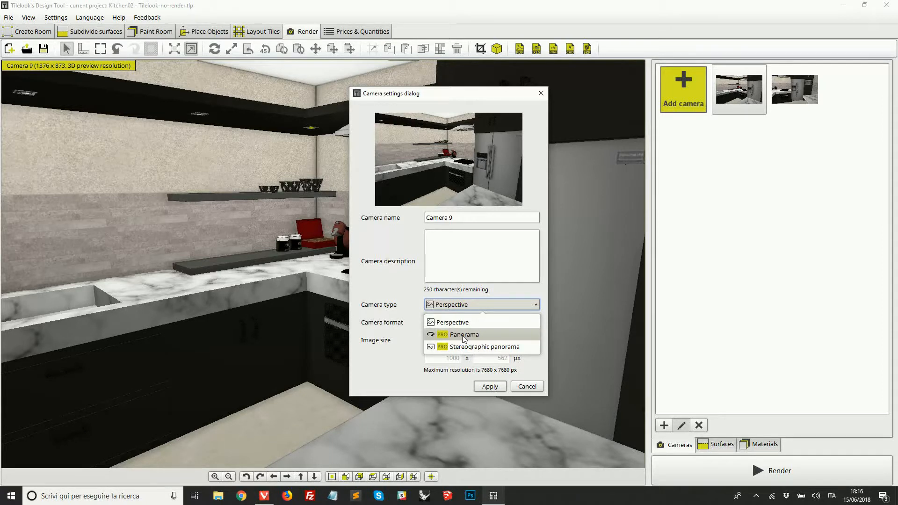
mouse_move(470, 347)
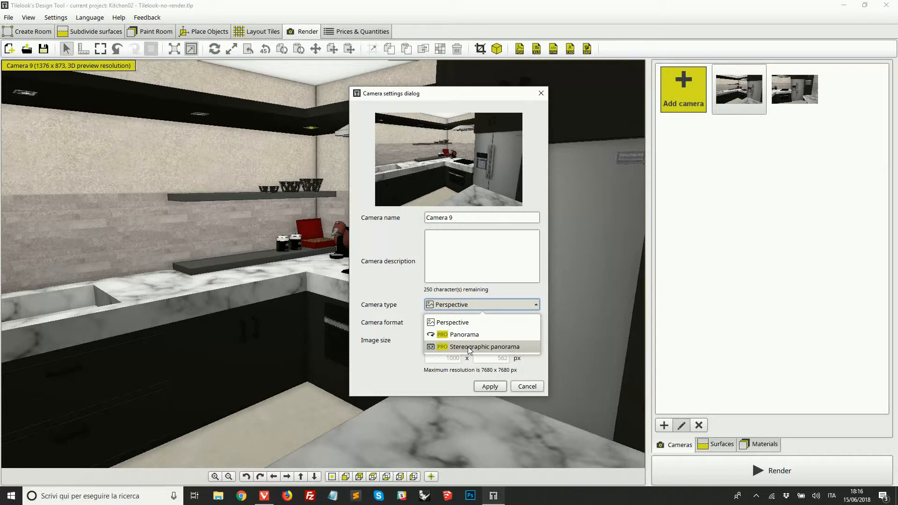
mouse_move(478, 358)
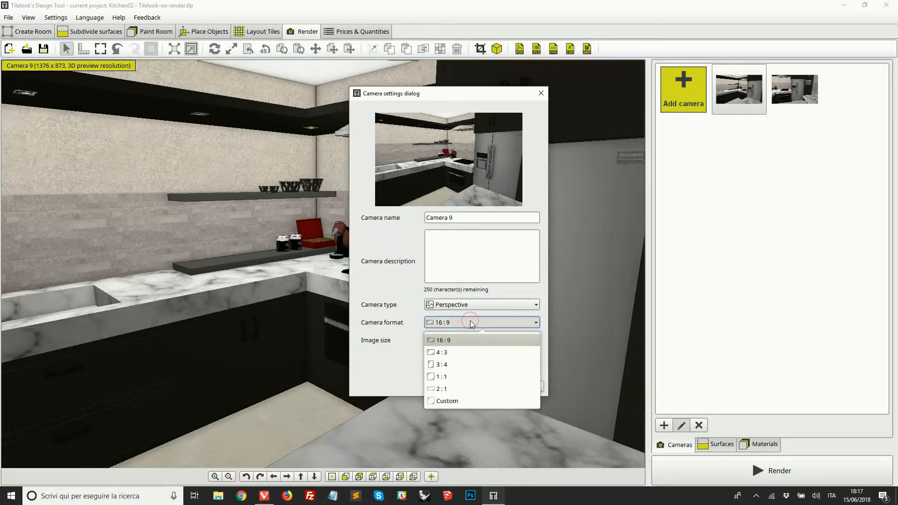
left_click(442, 376)
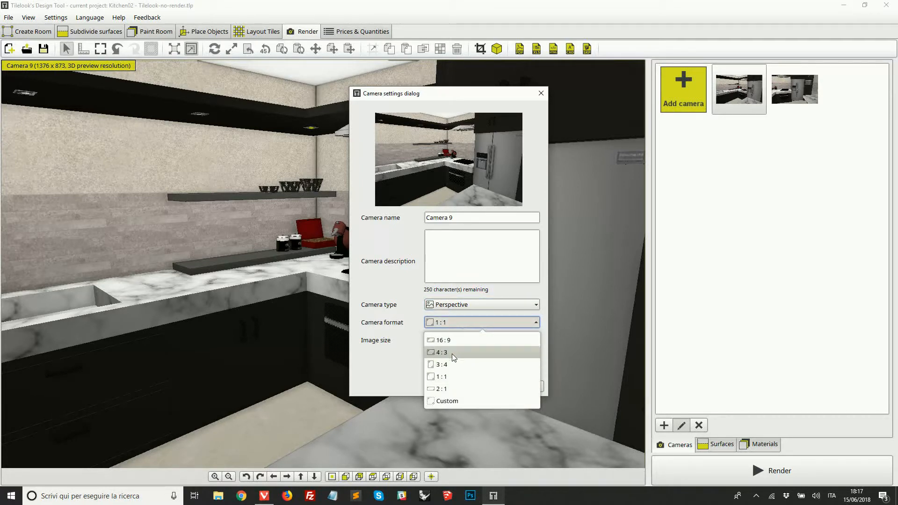
mouse_move(460, 339)
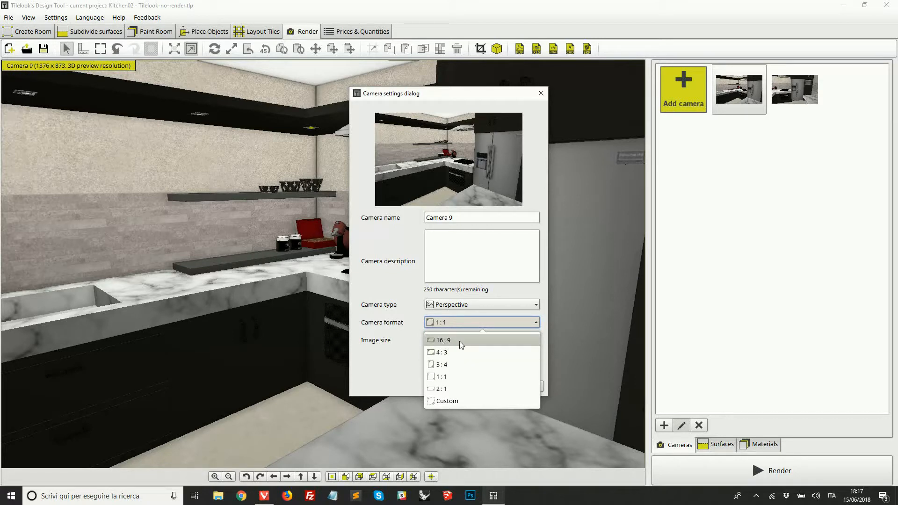
mouse_move(439, 377)
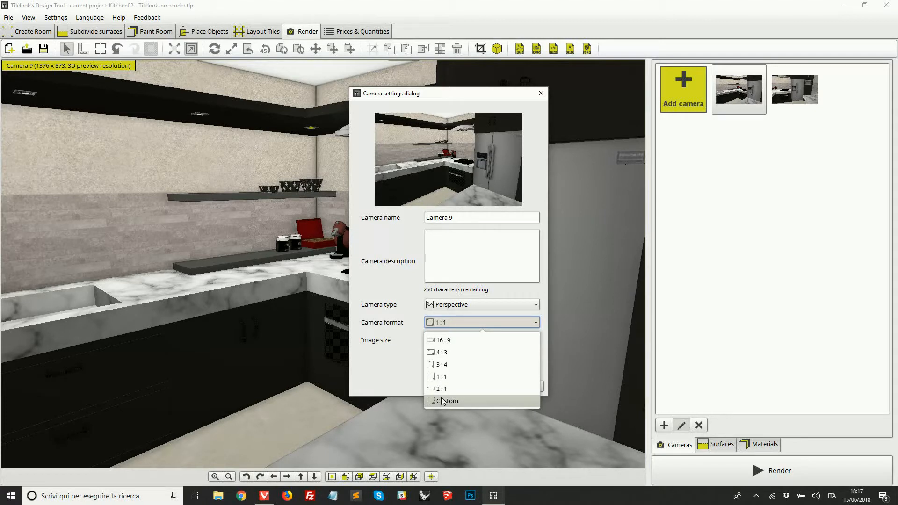
mouse_move(450, 339)
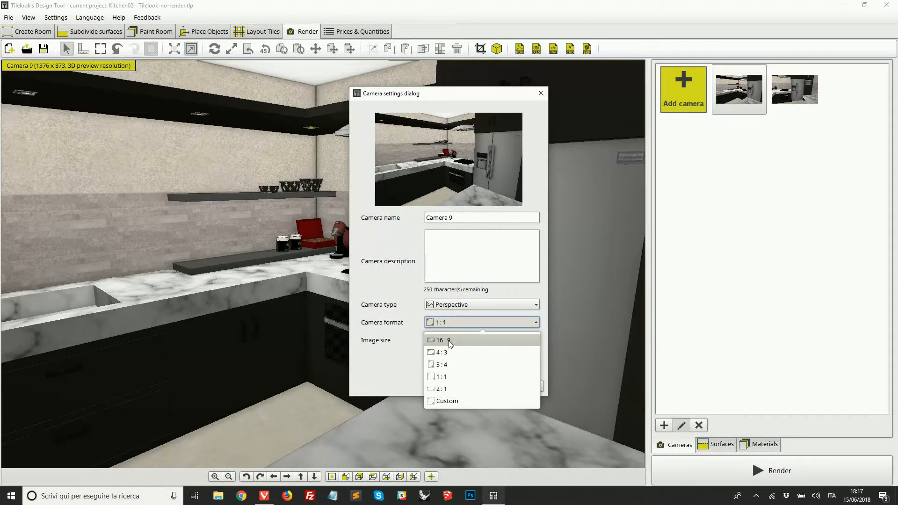
mouse_move(443, 344)
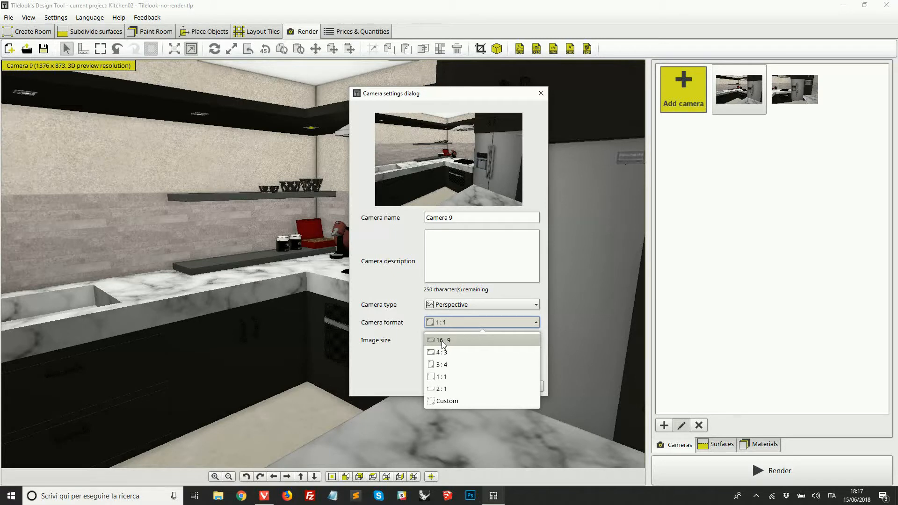
left_click(443, 340)
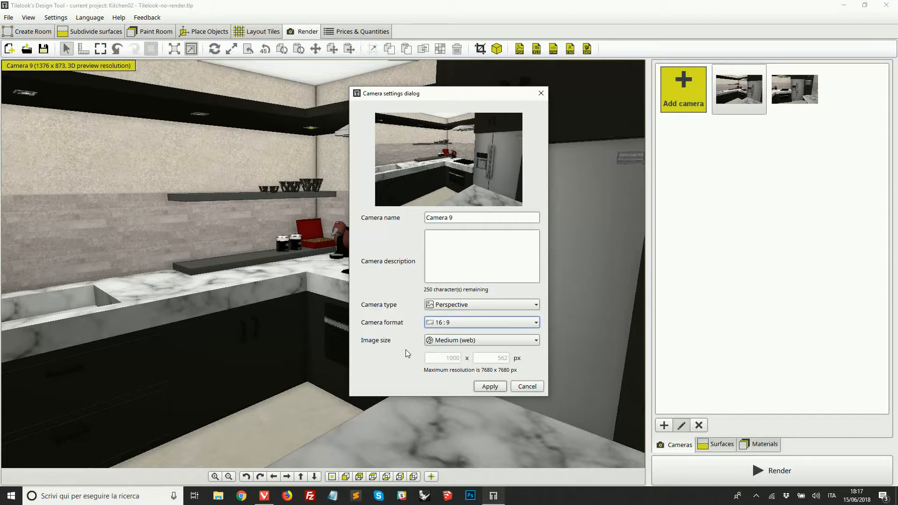
Step: Set Camera 9's image size to Custom, giving an editable 1000 × 562 px size
left_click(481, 340)
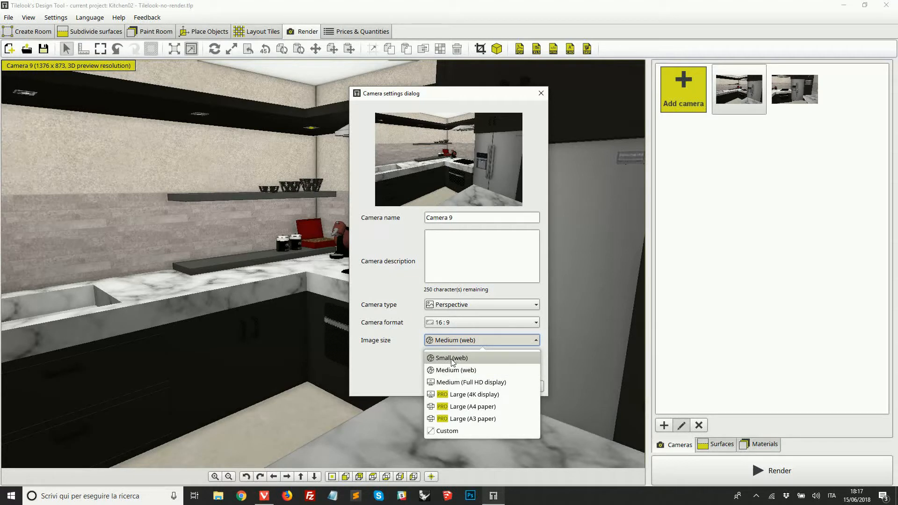
mouse_move(473, 370)
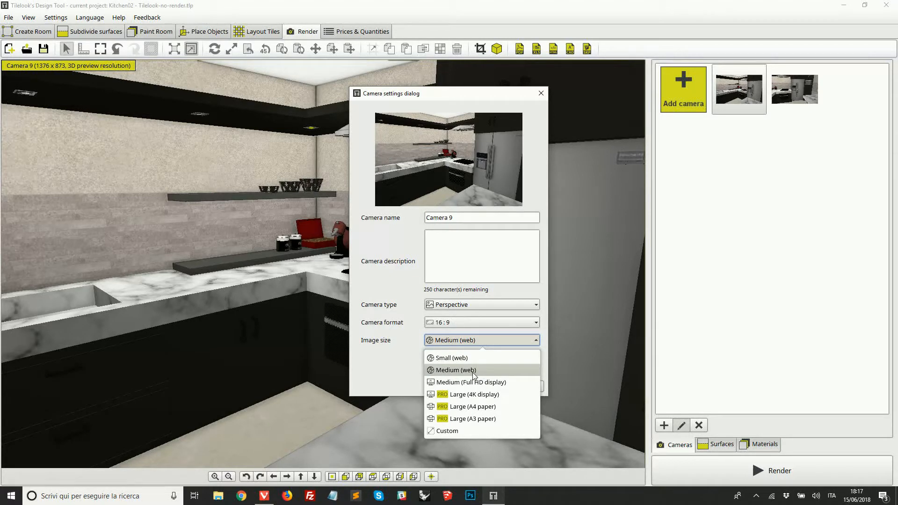
mouse_move(471, 382)
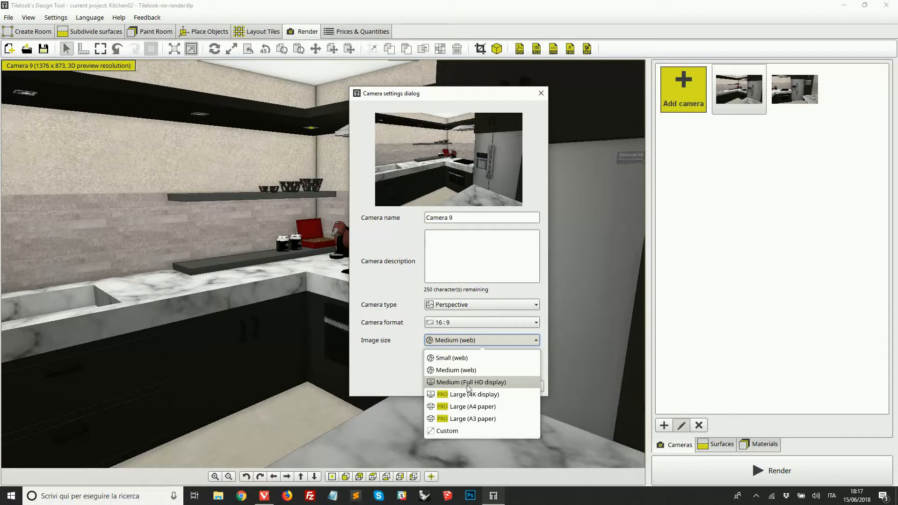
mouse_move(468, 394)
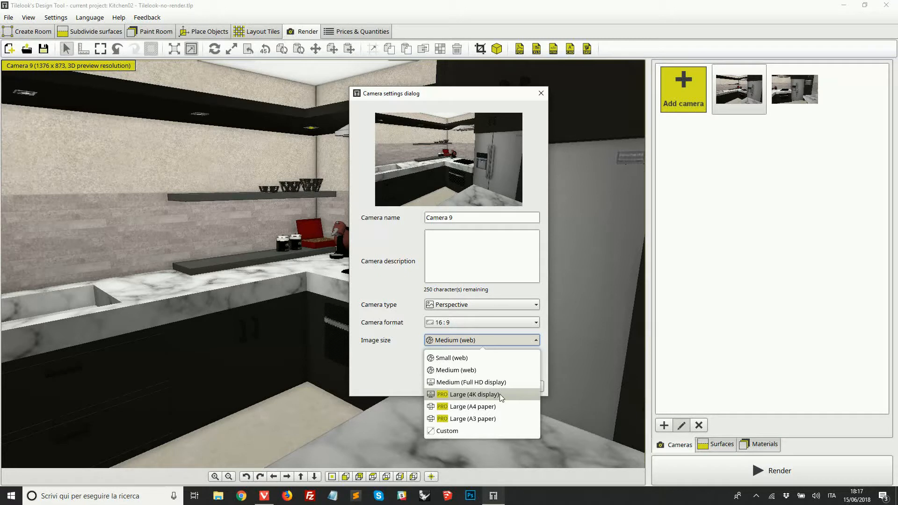
mouse_move(475, 407)
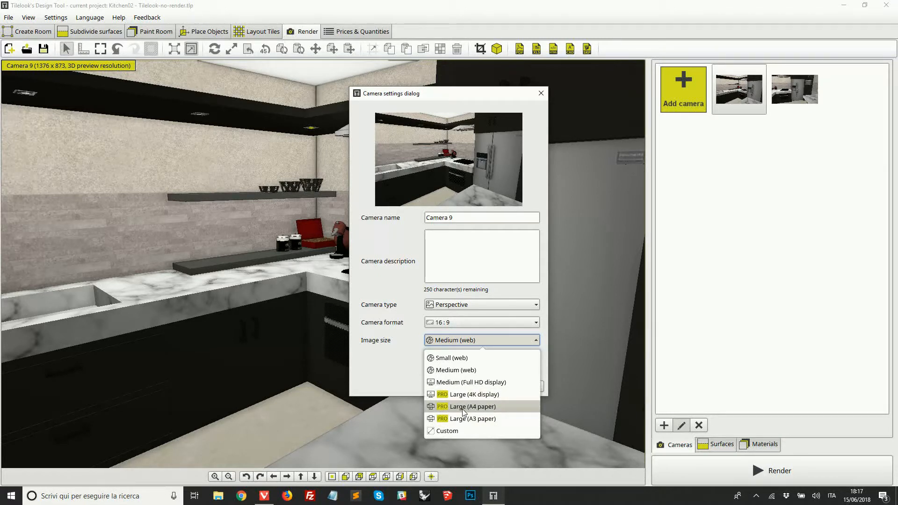
mouse_move(477, 419)
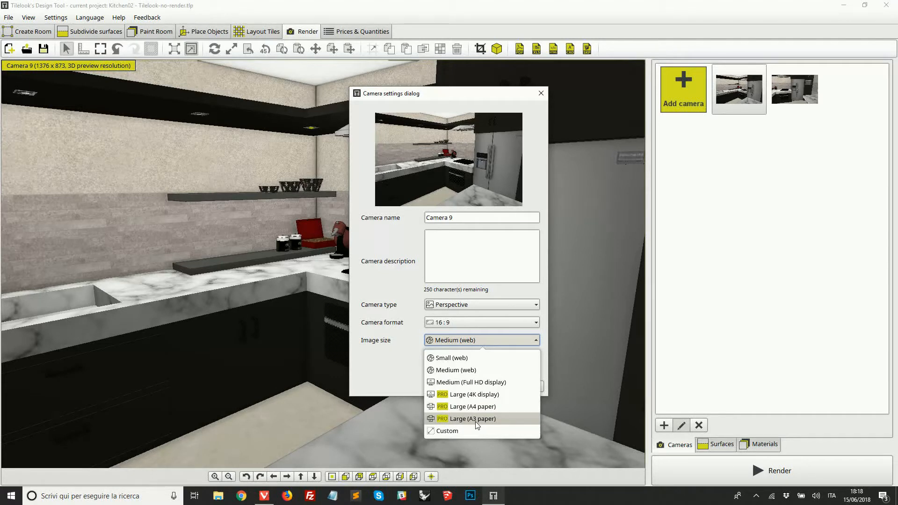
left_click(448, 430)
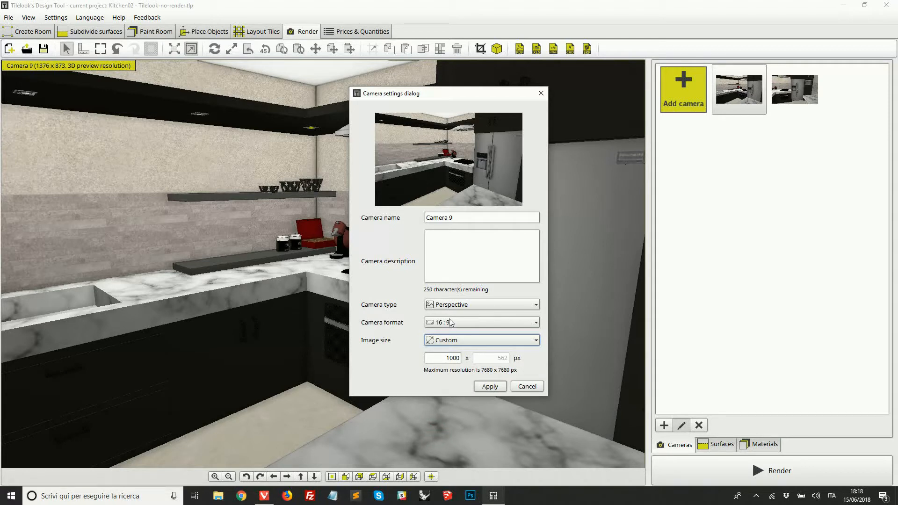
Step: Set Camera 9 to 16:9 format with Medium (Full HD display) 1920 × 1080 px size and apply it
left_click(480, 322)
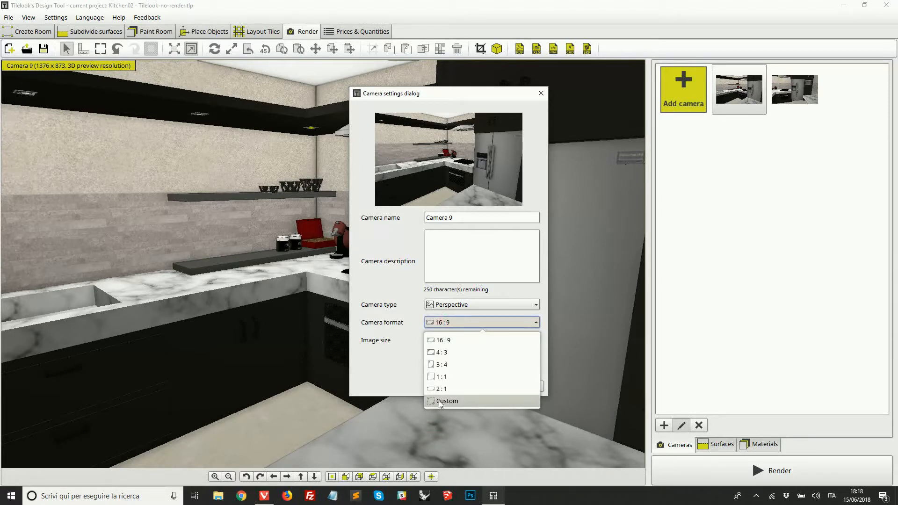
left_click(447, 401)
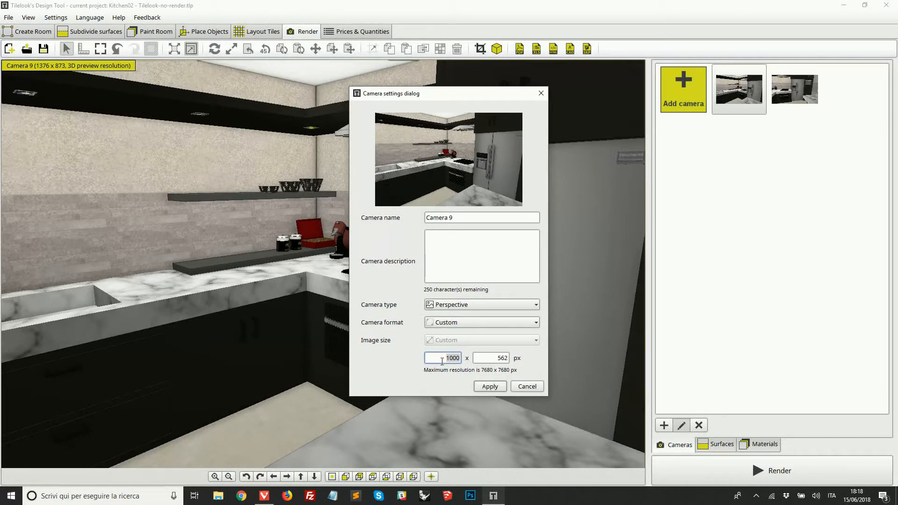
mouse_move(520, 364)
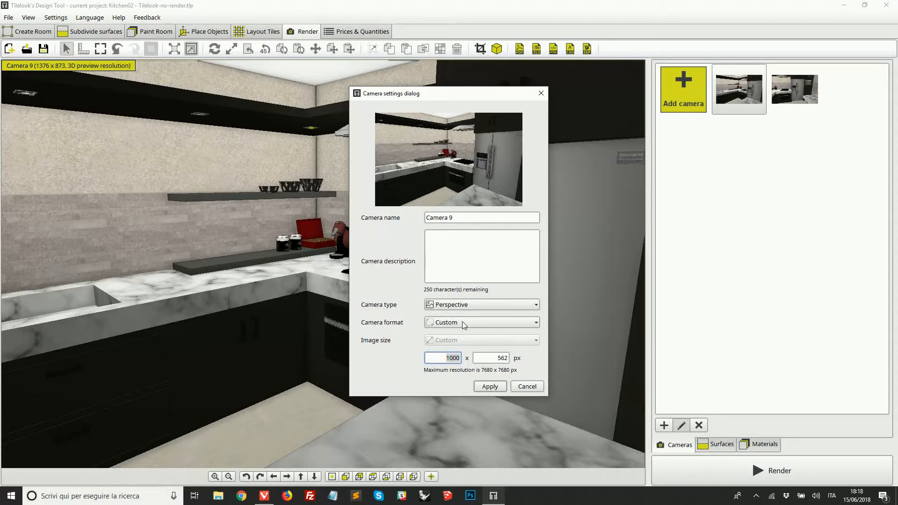
left_click(480, 321)
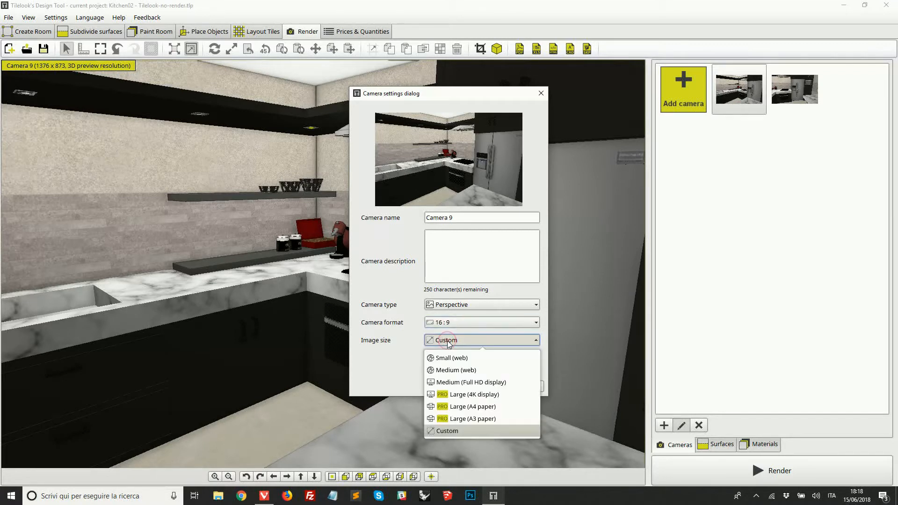
left_click(469, 382)
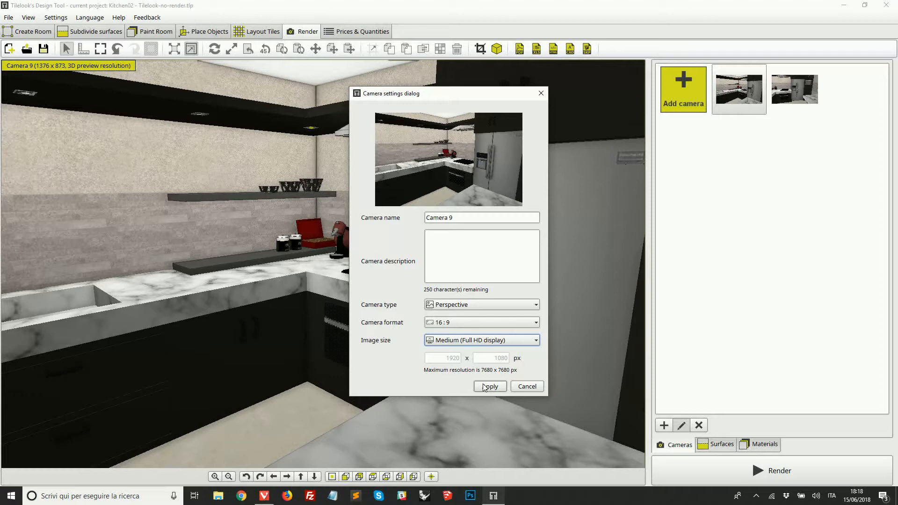
left_click(488, 386)
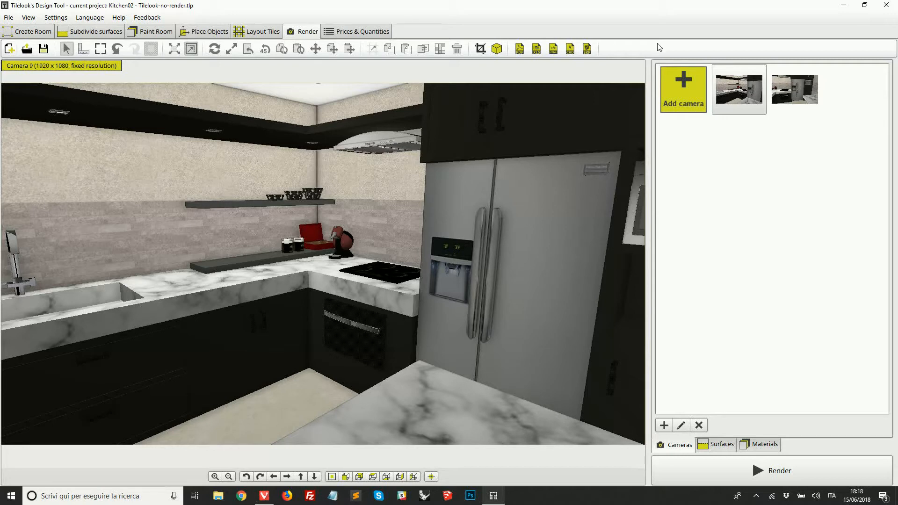
mouse_move(233, 342)
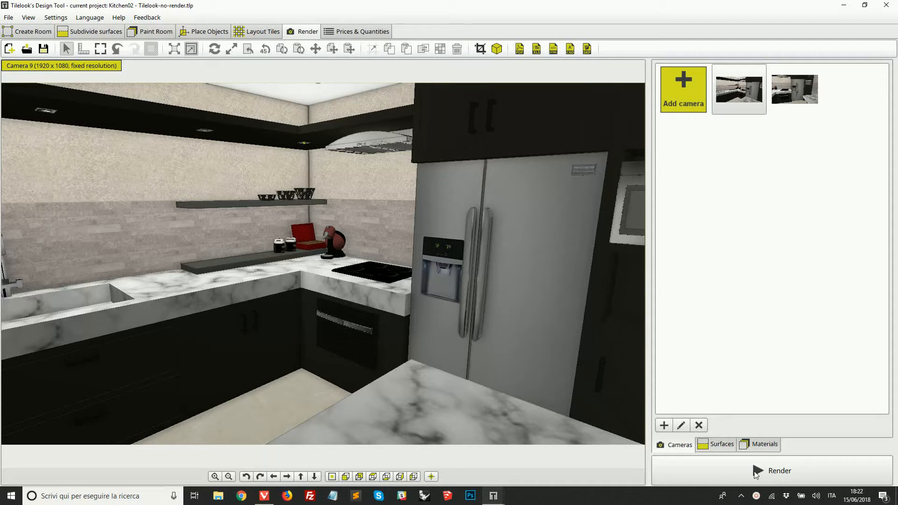
Step: Bring up the rendering settings showing high quality, 50% sun, denoise 60, Cameras 9 and 10 selected
left_click(779, 471)
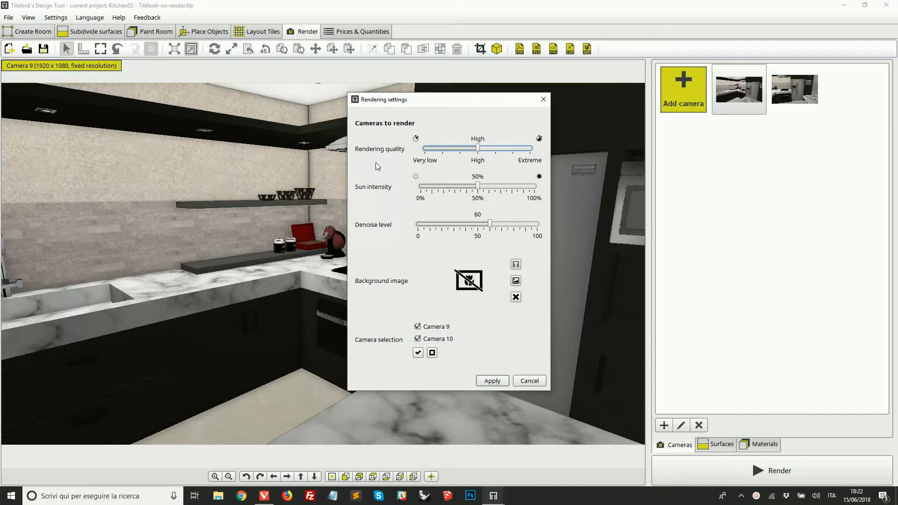
mouse_move(374, 159)
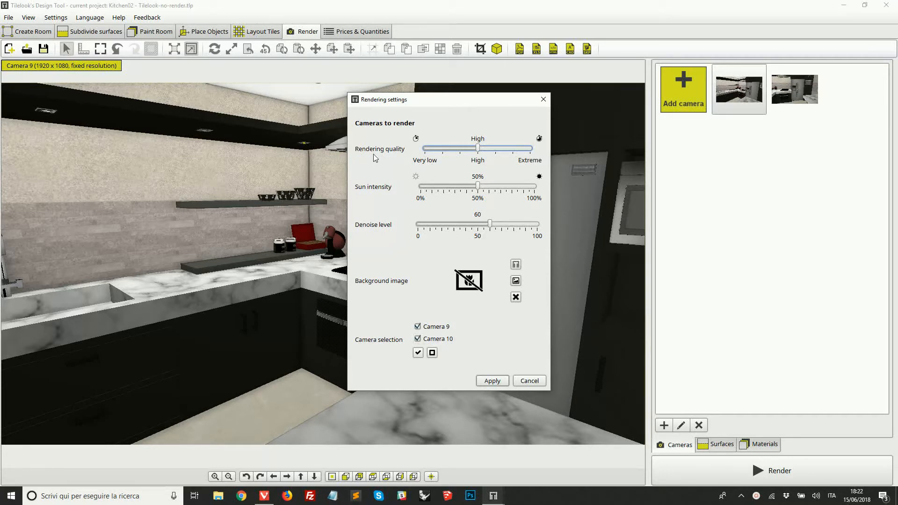
mouse_move(400, 154)
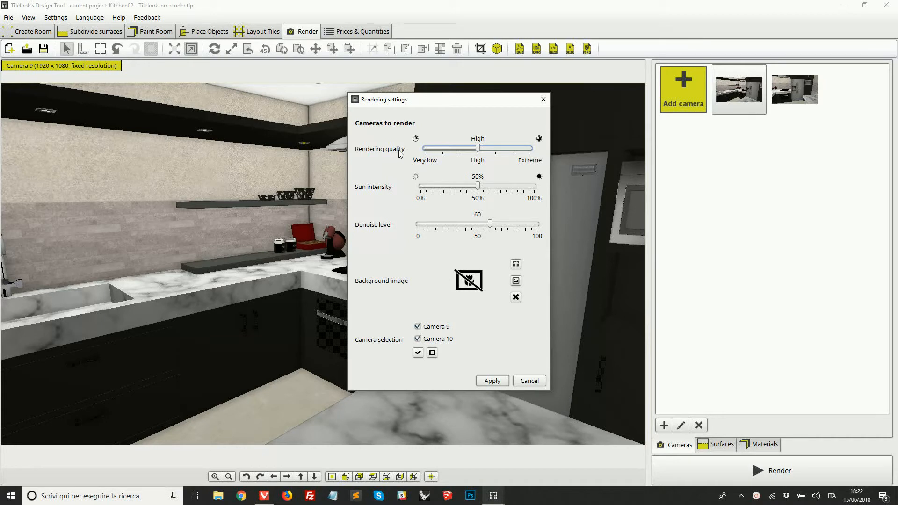
mouse_move(506, 145)
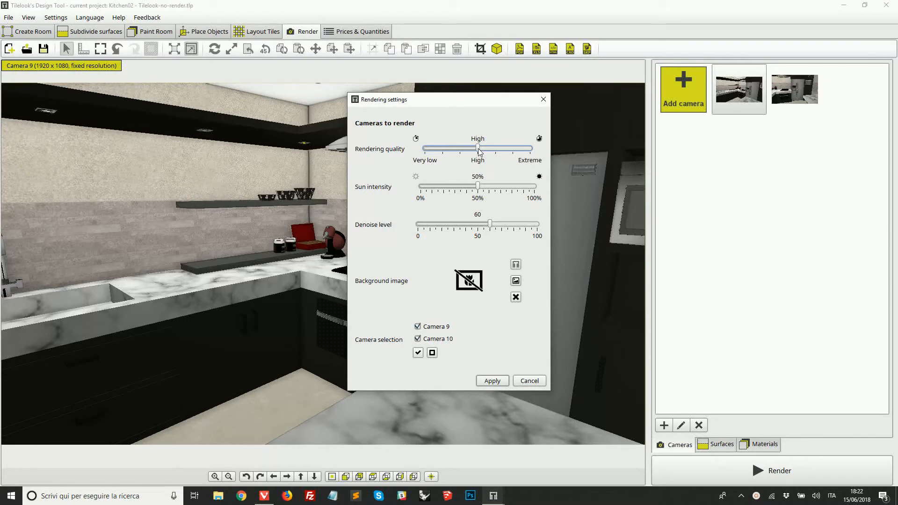
left_click_drag(479, 149, 452, 150)
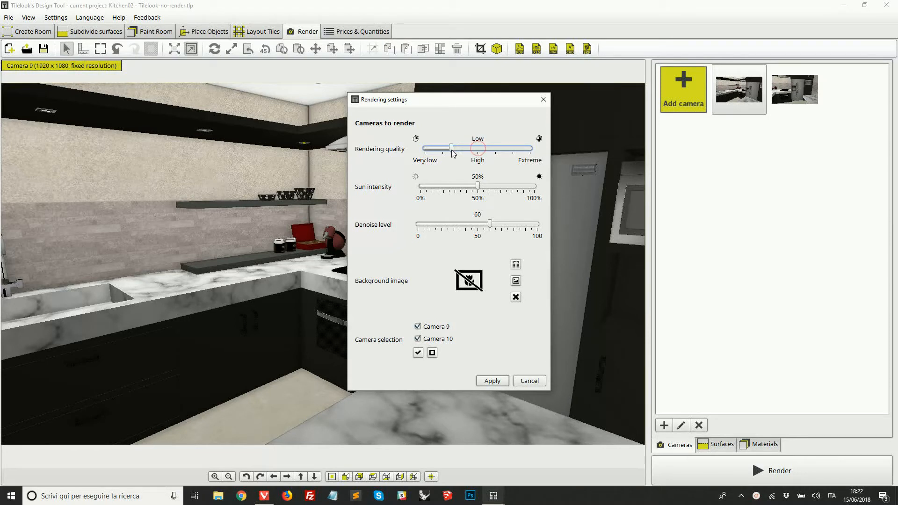
left_click_drag(451, 148, 443, 148)
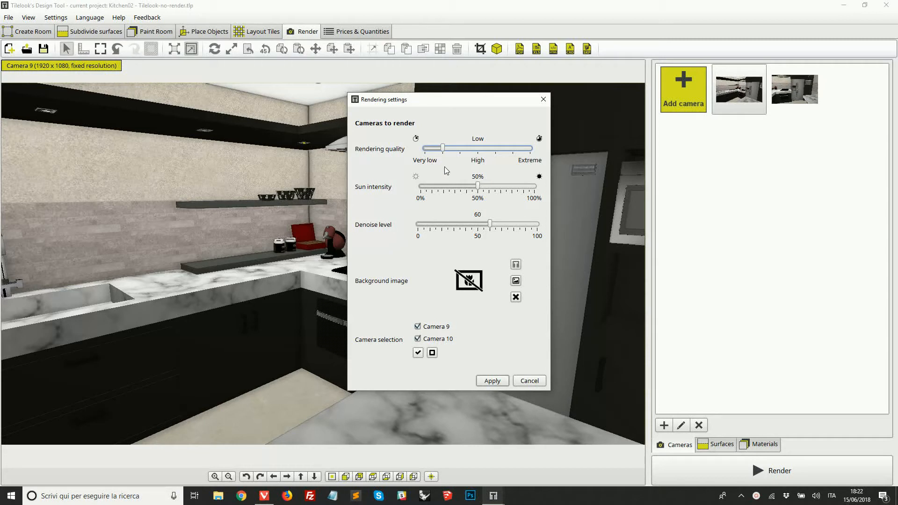
mouse_move(453, 195)
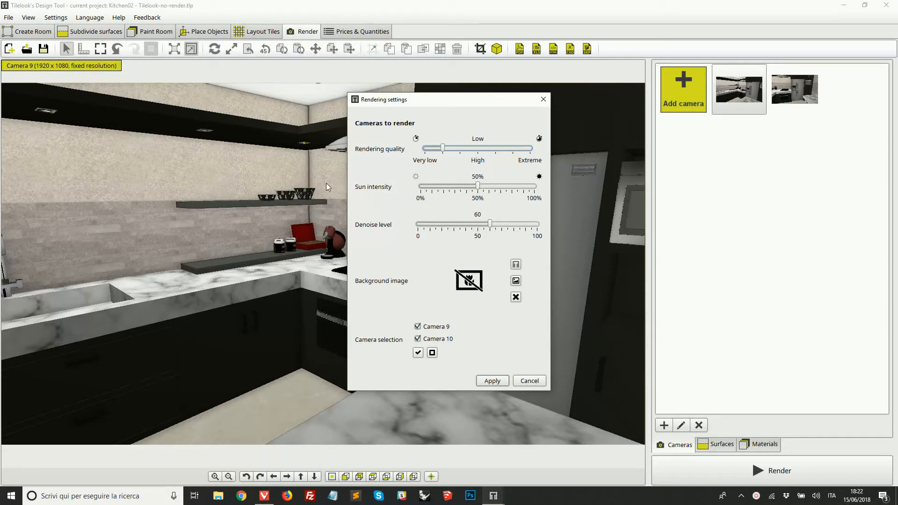
left_click_drag(442, 148, 502, 147)
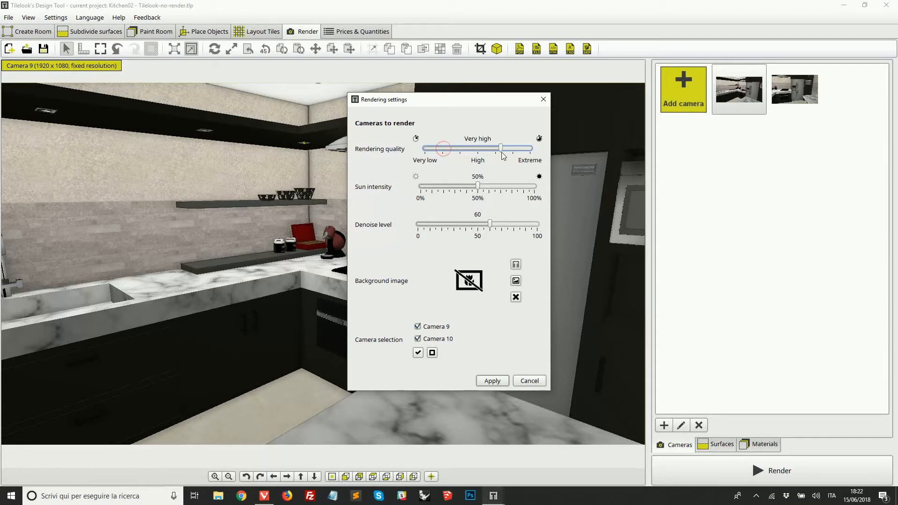
left_click_drag(441, 148, 496, 149)
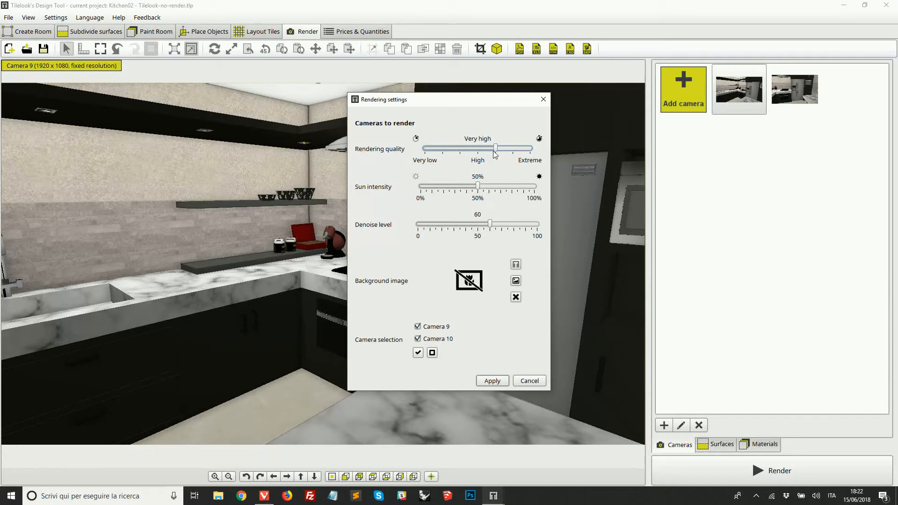
left_click_drag(496, 149, 522, 149)
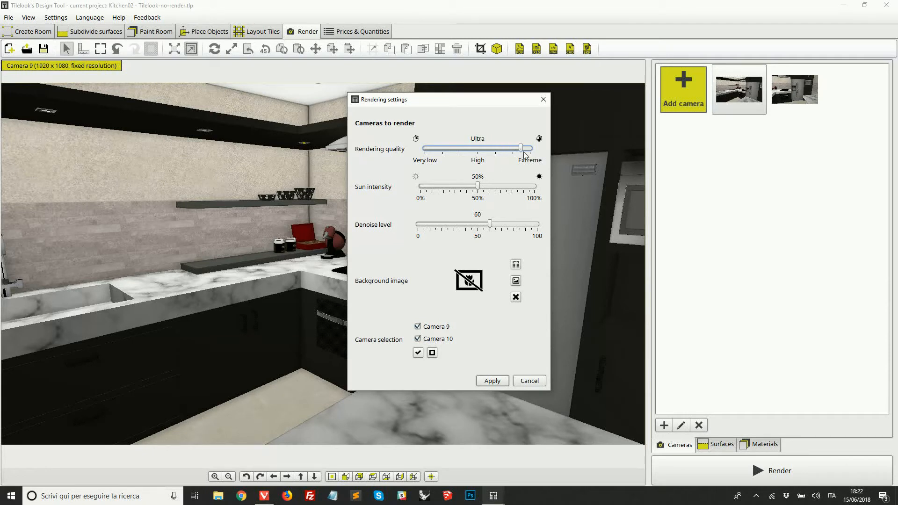
left_click_drag(524, 149, 477, 148)
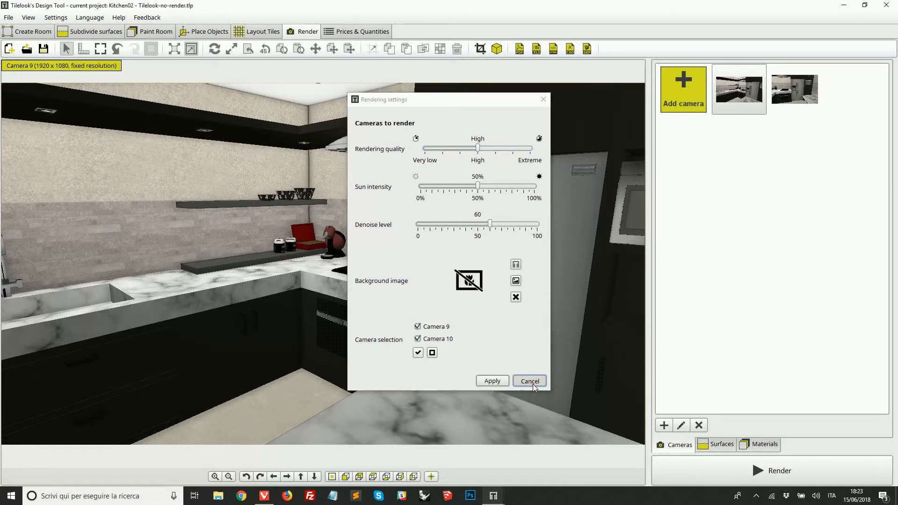
left_click(527, 381)
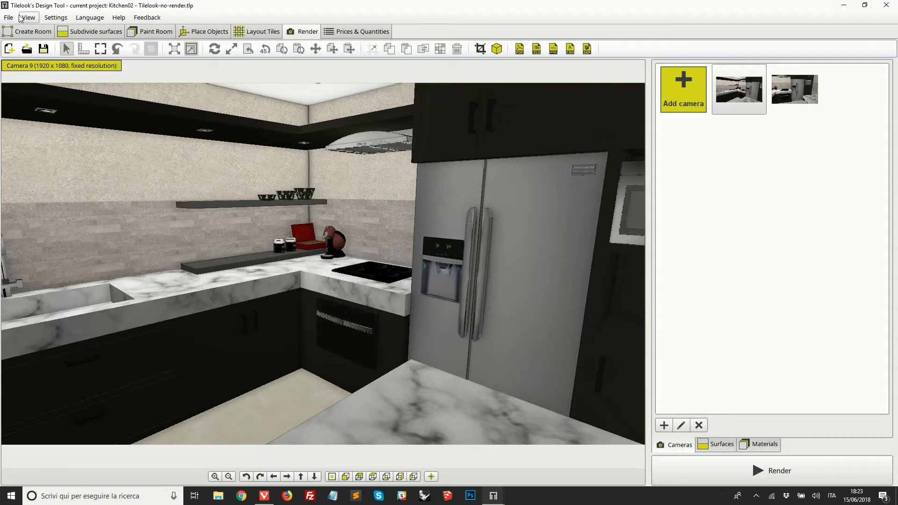
left_click(9, 16)
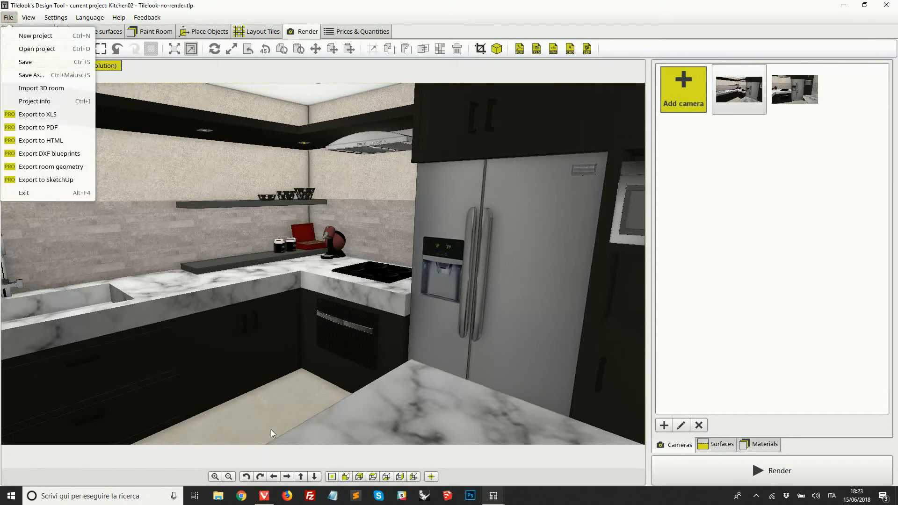
left_click(272, 433)
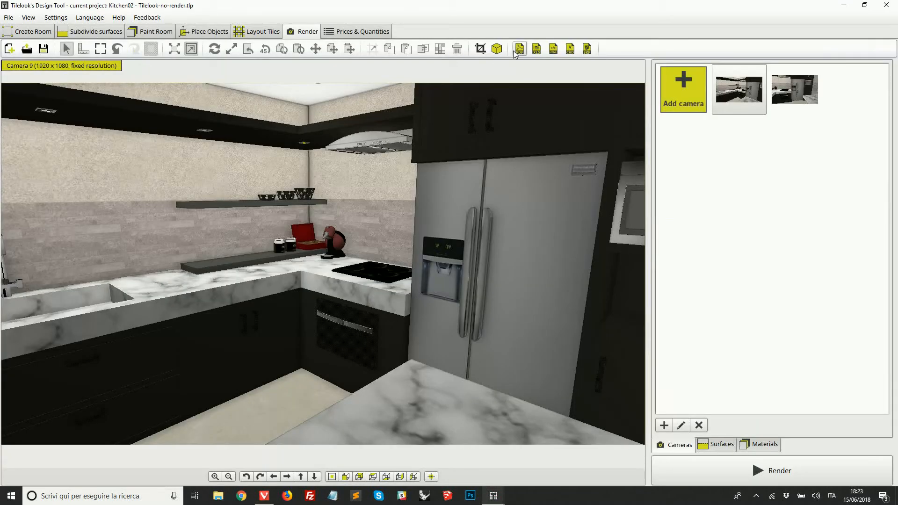
mouse_move(519, 49)
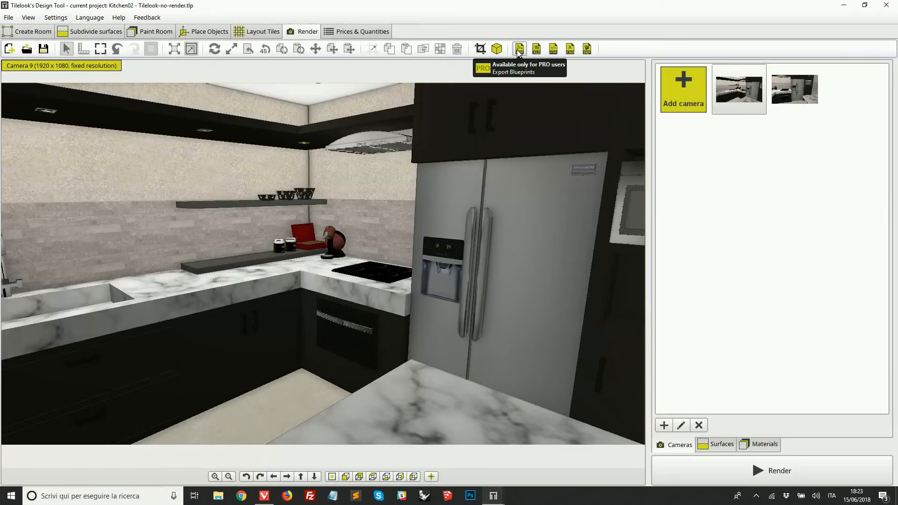